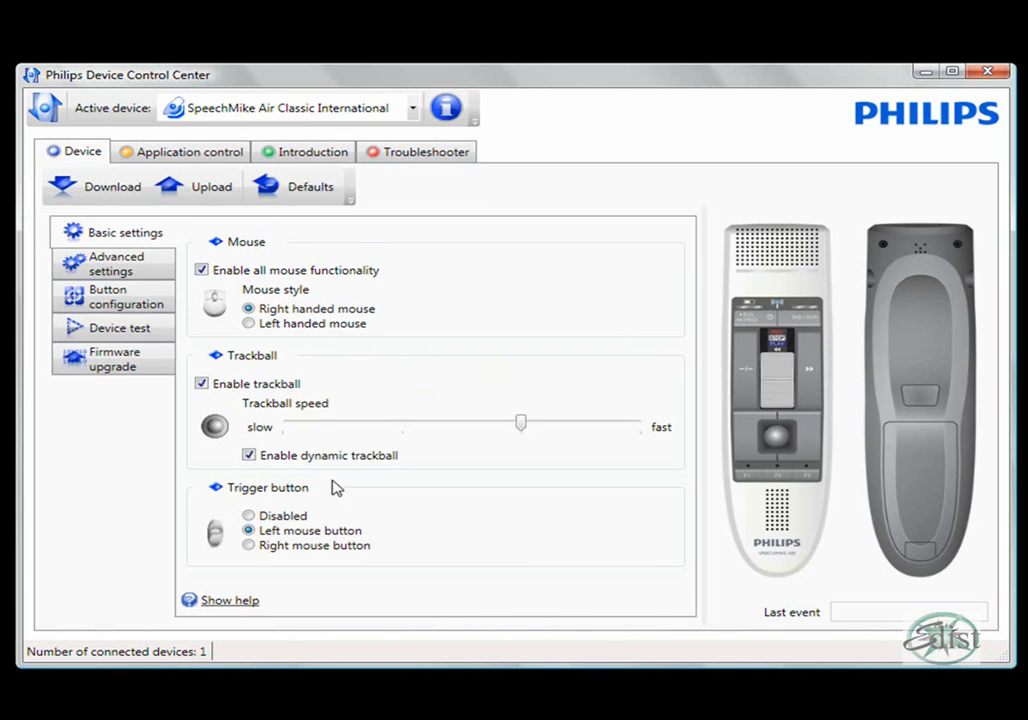
# Step: Tour the Application control, Introduction and Troubleshooter pages, ending on the Troubleshooter
pyautogui.click(188, 152)
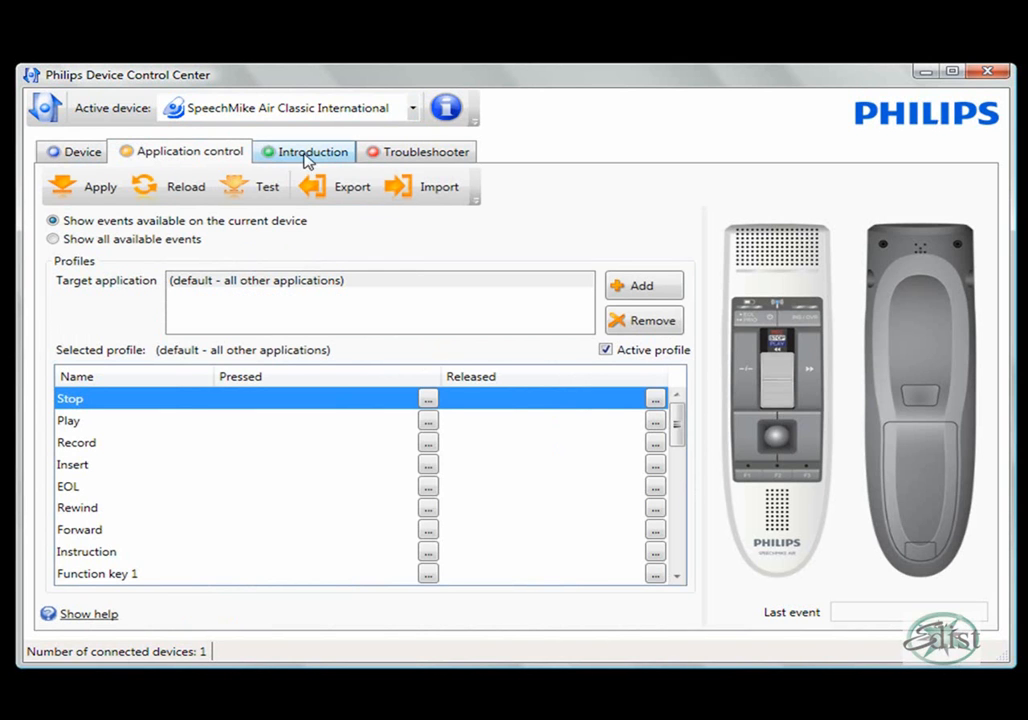
pyautogui.click(312, 152)
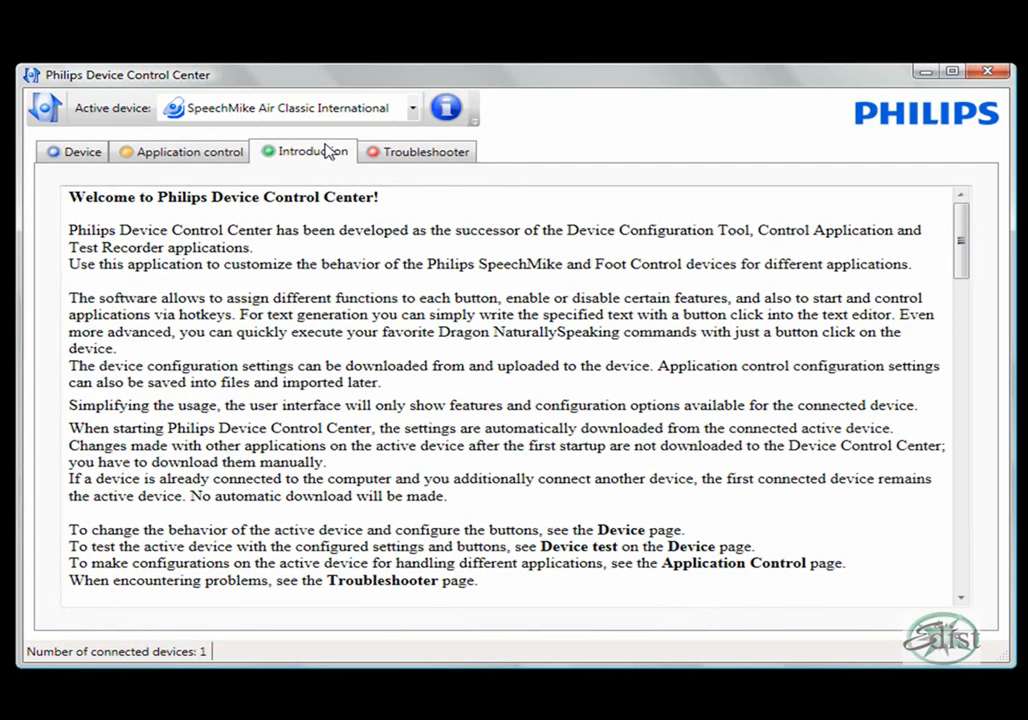
pyautogui.click(424, 152)
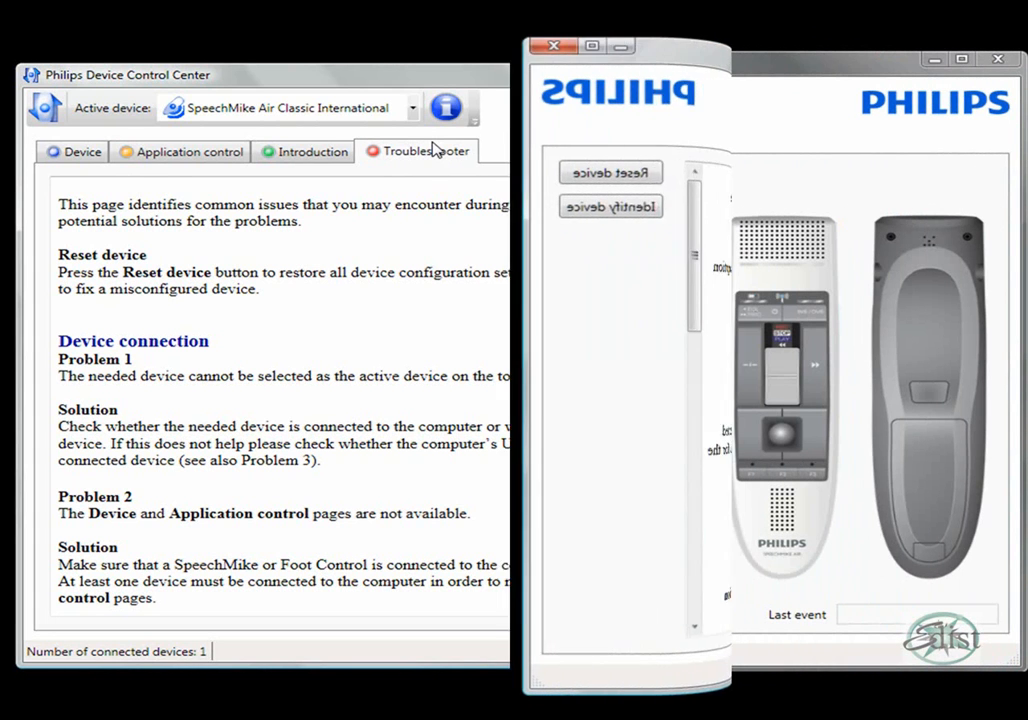
# Step: Return to the Application control page with the default profile's button events
pyautogui.click(180, 152)
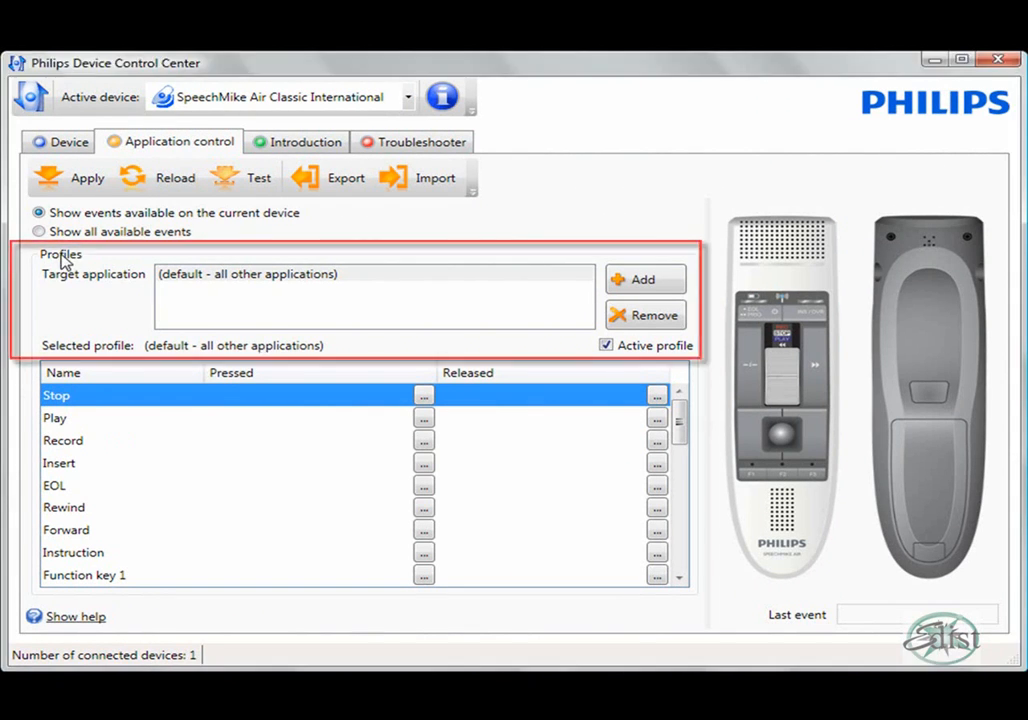
pyautogui.moveTo(212, 312)
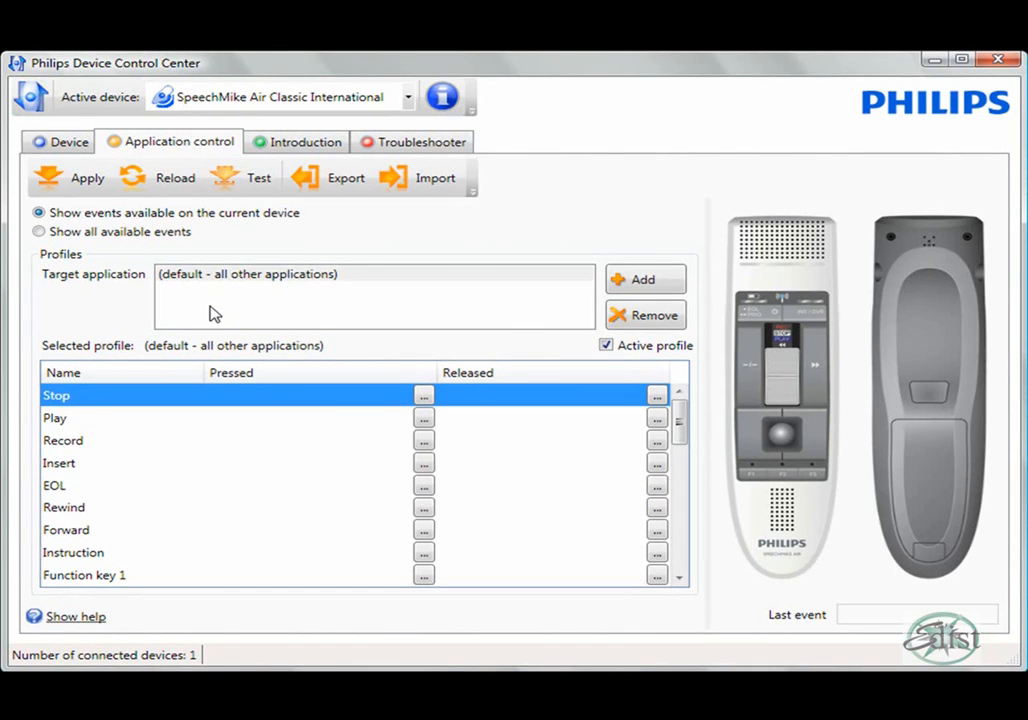
pyautogui.moveTo(222, 318)
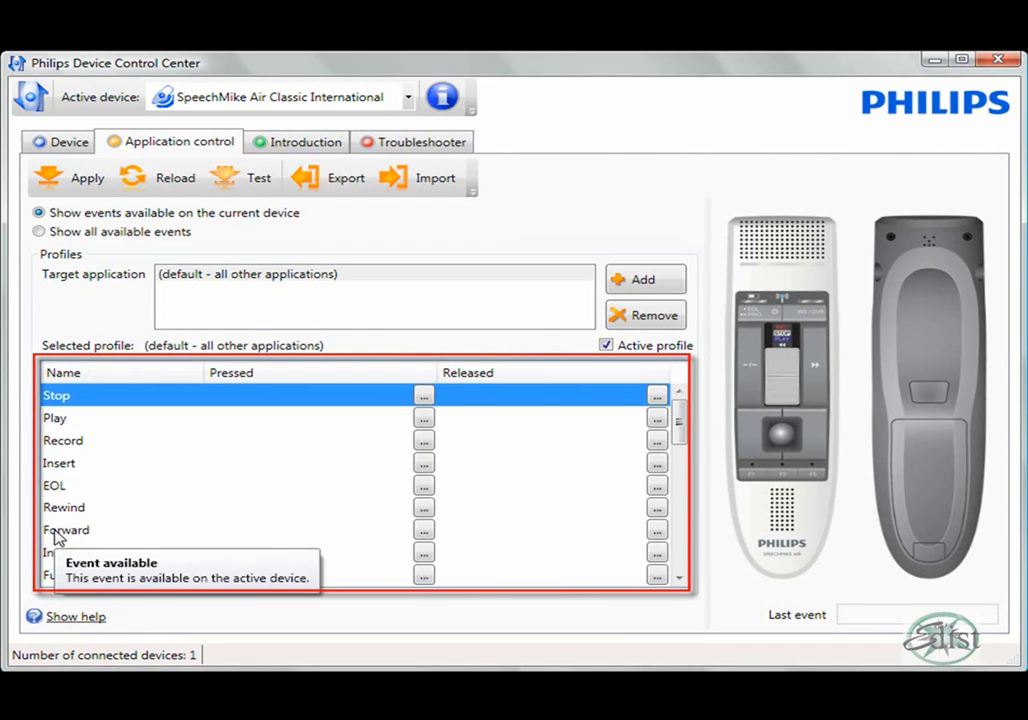
pyautogui.moveTo(292, 388)
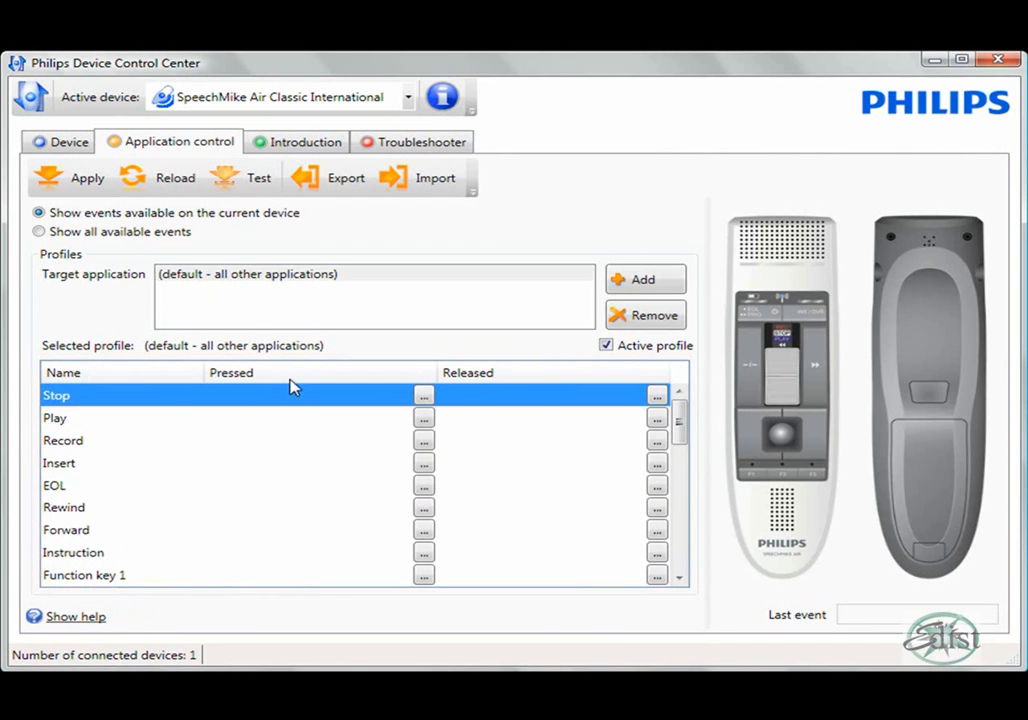
pyautogui.moveTo(518, 380)
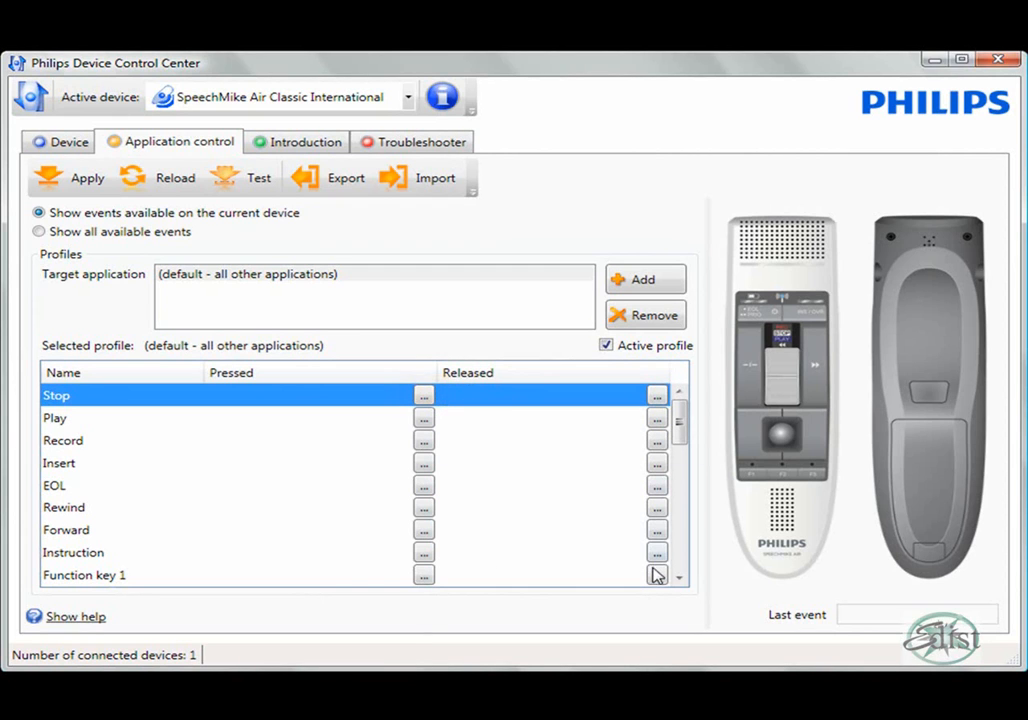
pyautogui.moveTo(516, 554)
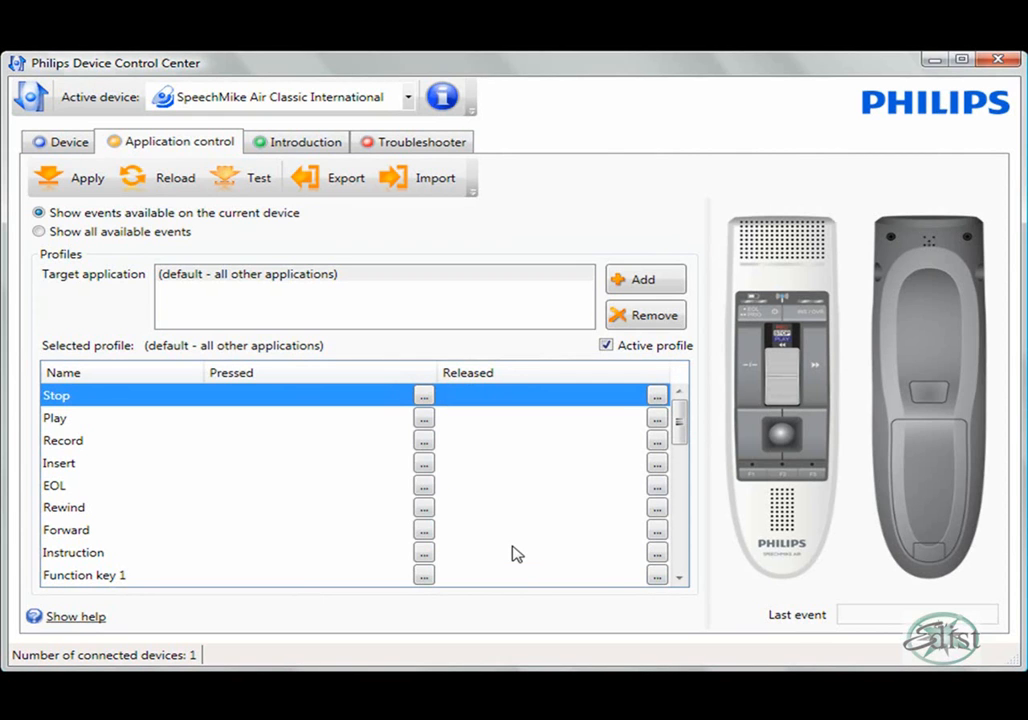
pyautogui.moveTo(524, 554)
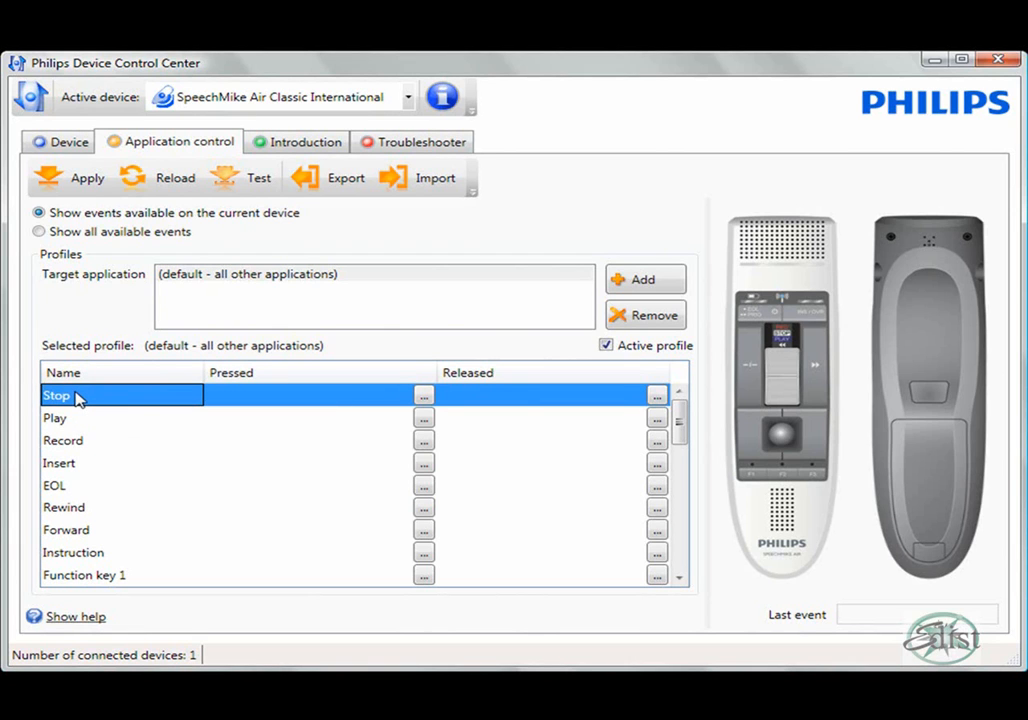
pyautogui.moveTo(116, 408)
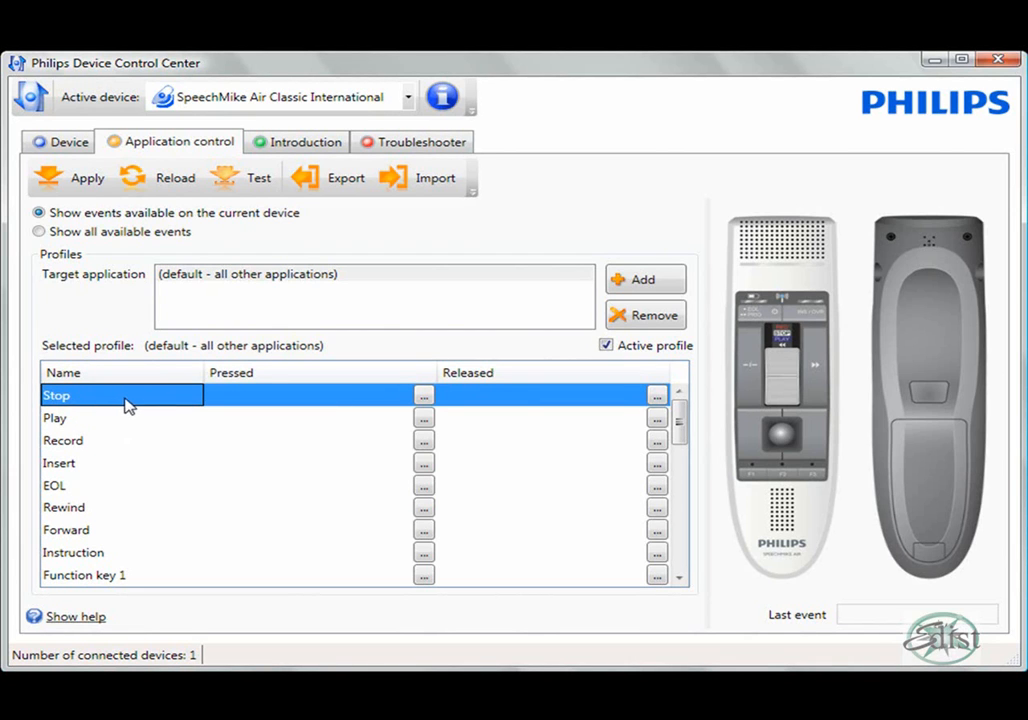
pyautogui.moveTo(790, 344)
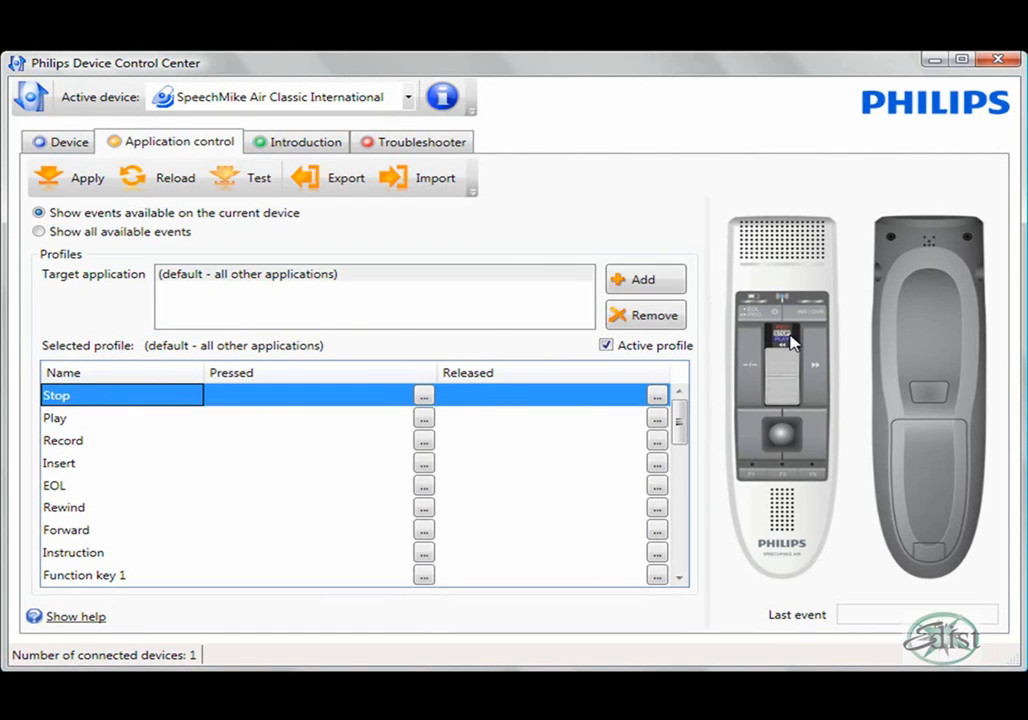
pyautogui.moveTo(390, 404)
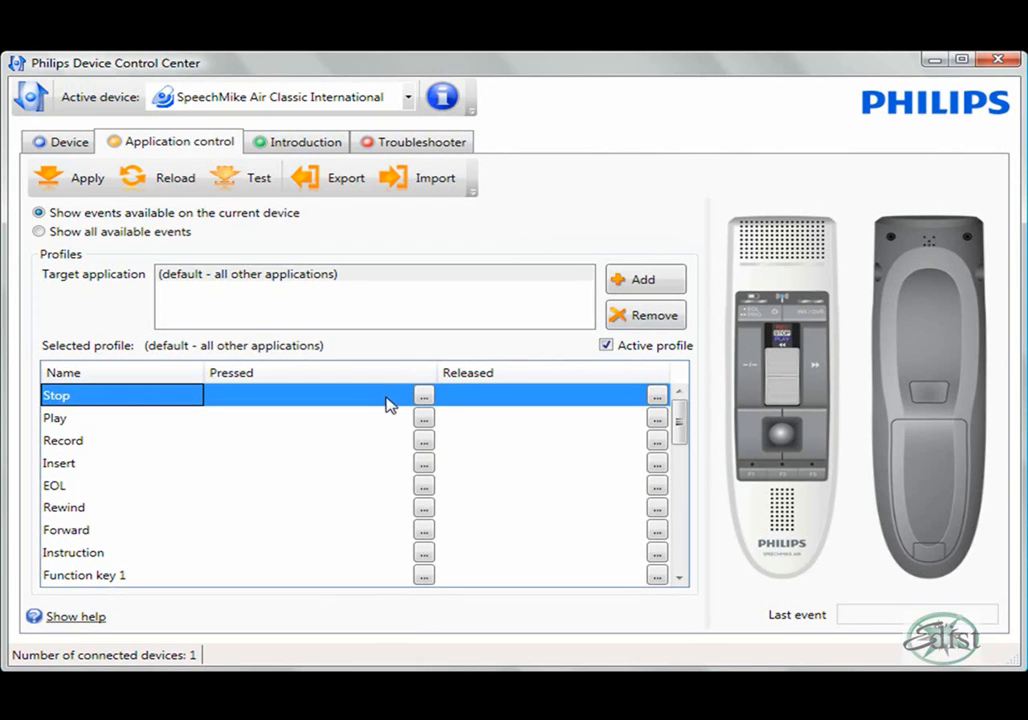
pyautogui.moveTo(424, 396)
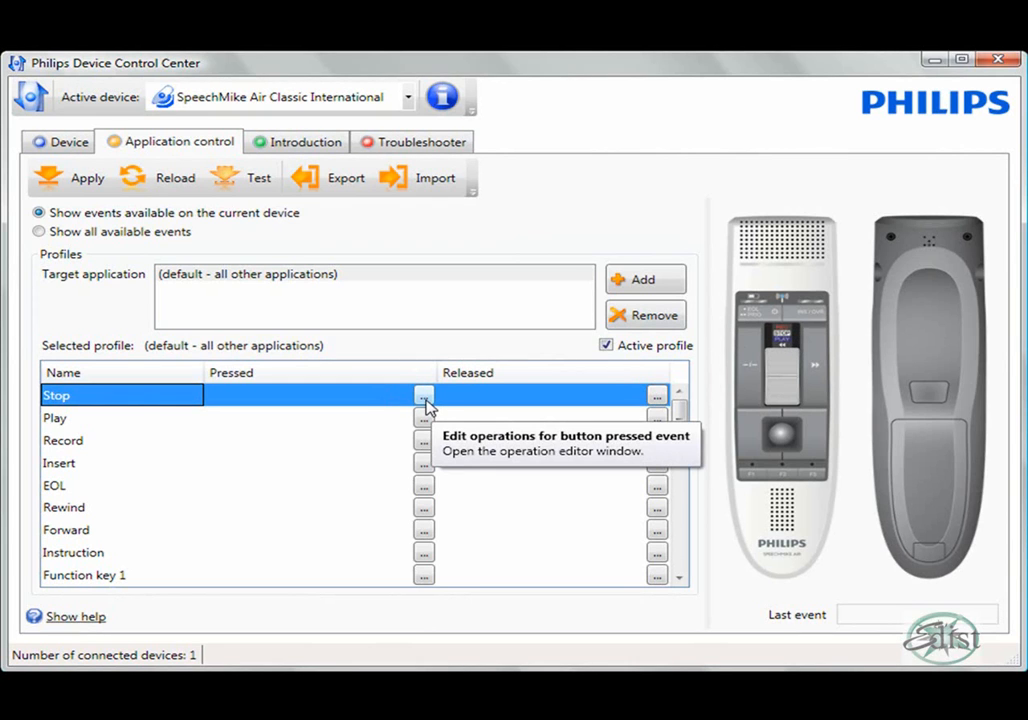
pyautogui.moveTo(432, 408)
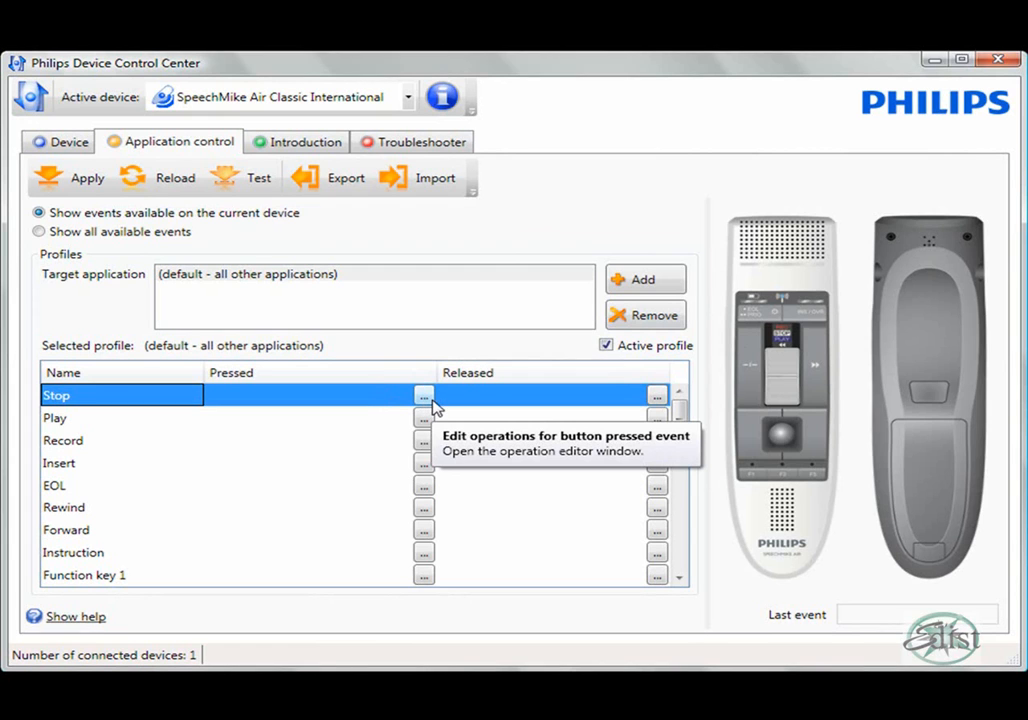
pyautogui.moveTo(434, 402)
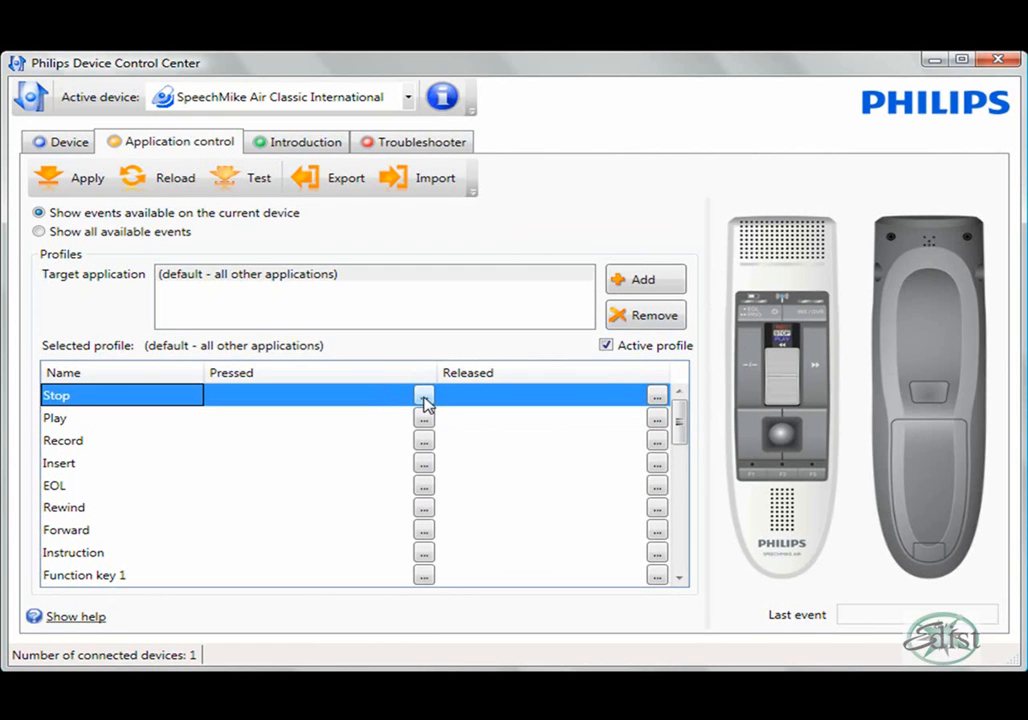
# Step: Start a new operation for the Stop button's press and name it 'Microphone Off'
pyautogui.click(424, 394)
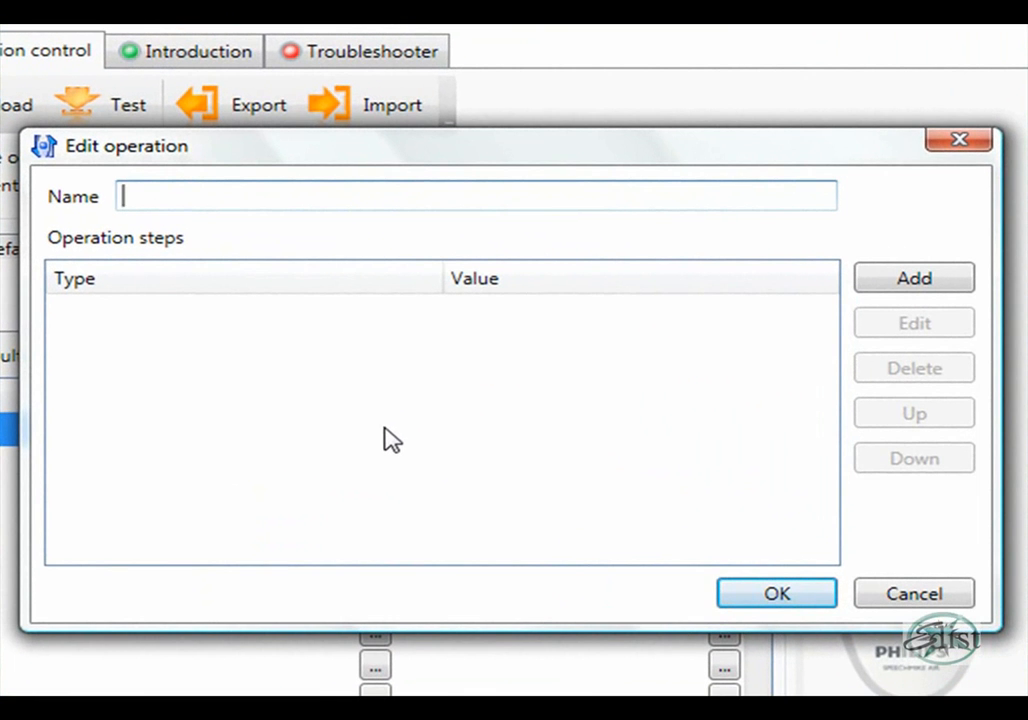
pyautogui.write('Micro')
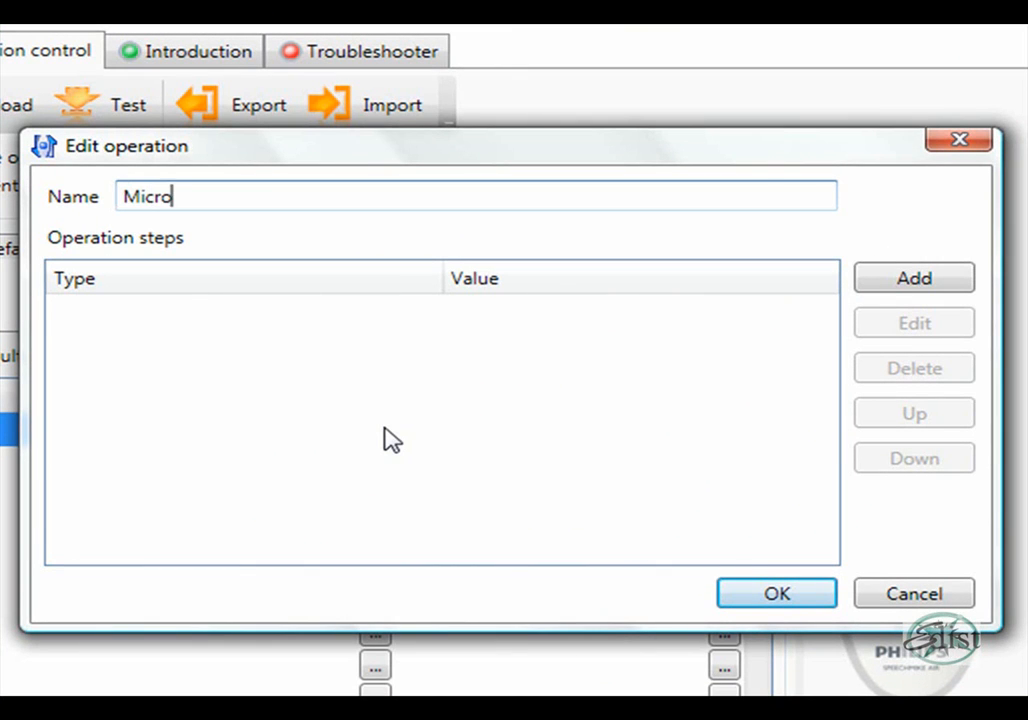
pyautogui.write('phone Off')
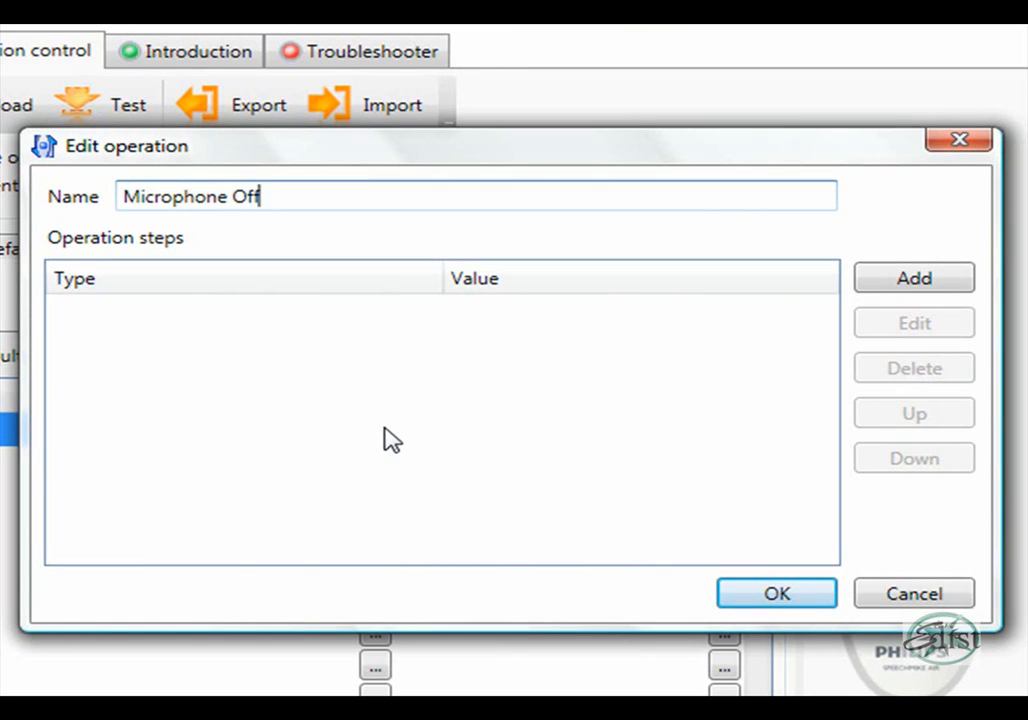
pyautogui.moveTo(804, 296)
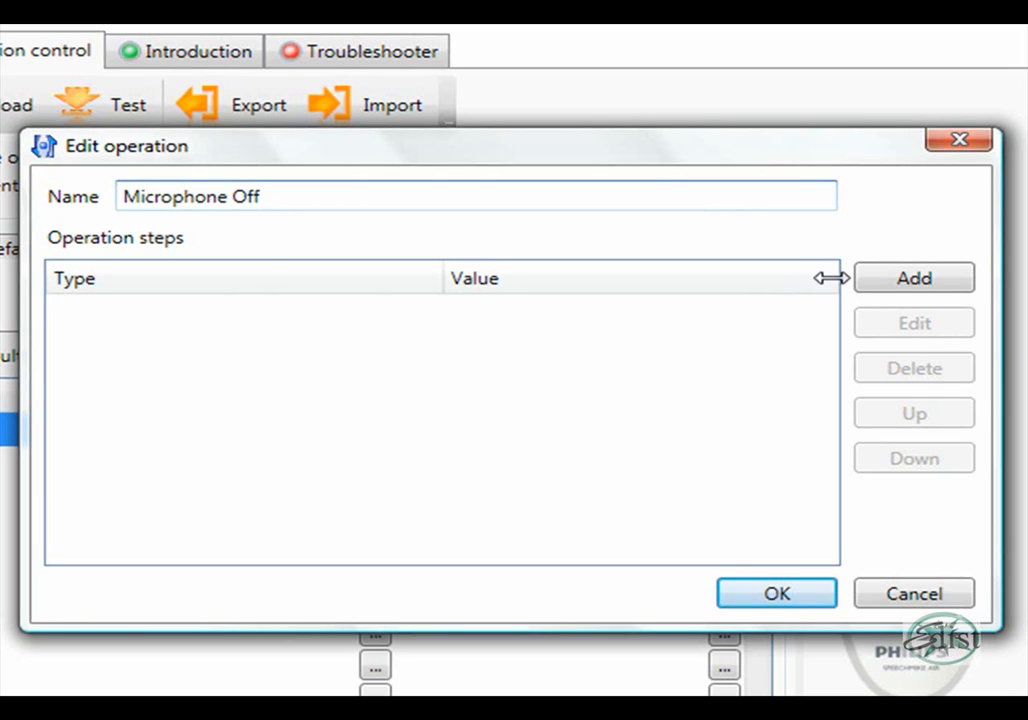
pyautogui.moveTo(548, 204)
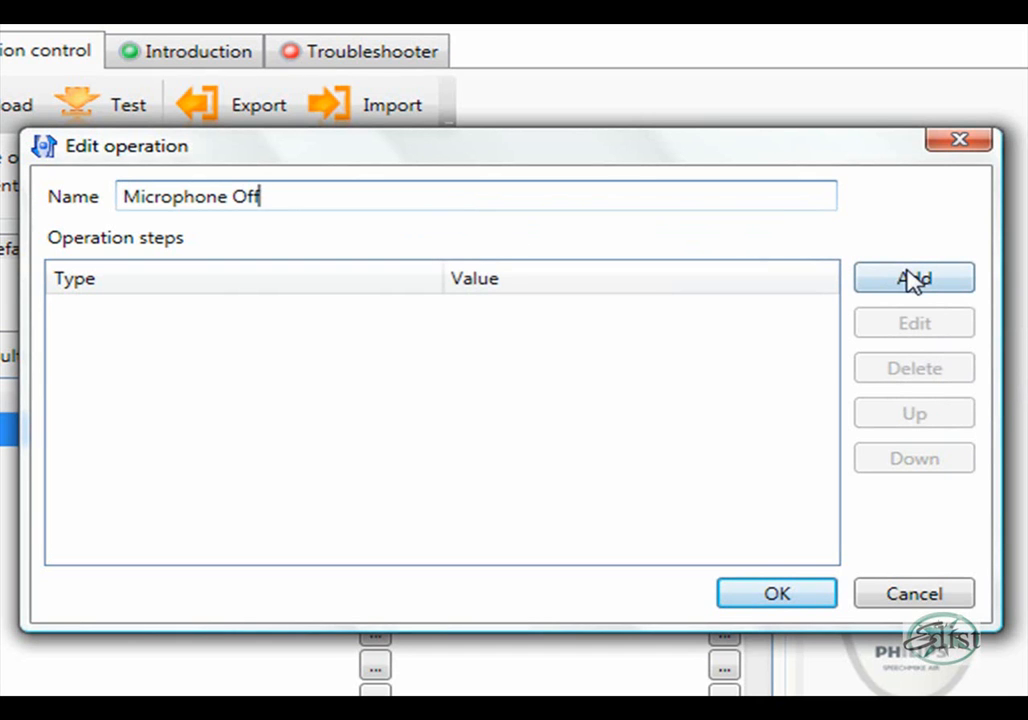
# Step: Add a Dragon NaturallySpeaking command step 'Microphone off and stop' to the Microphone Off operation
pyautogui.click(912, 278)
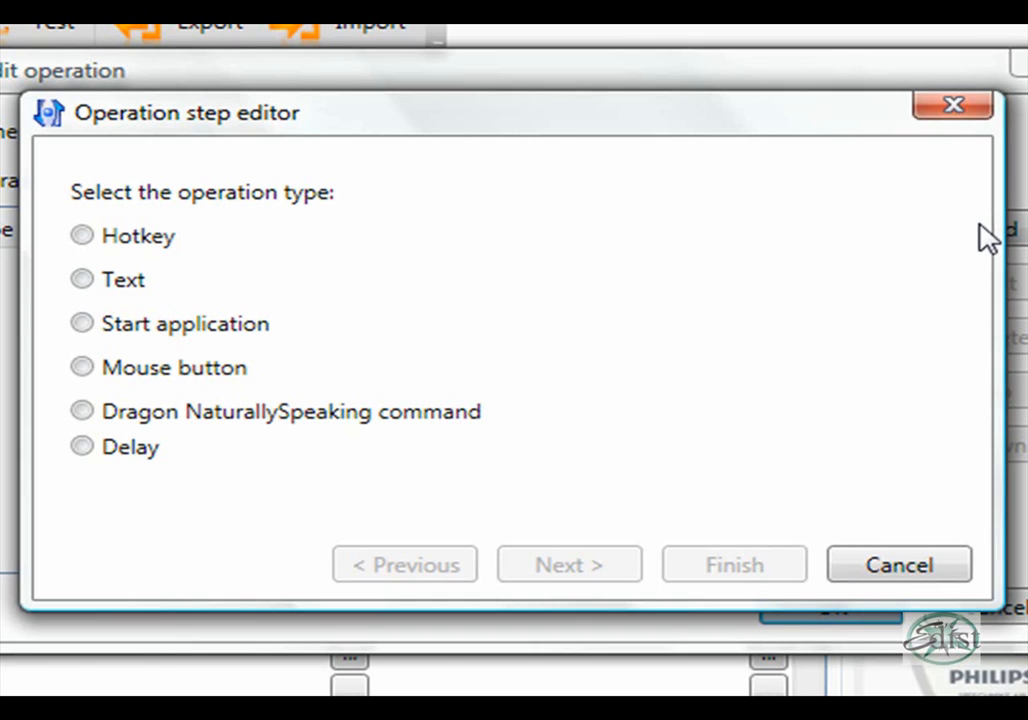
pyautogui.moveTo(190, 288)
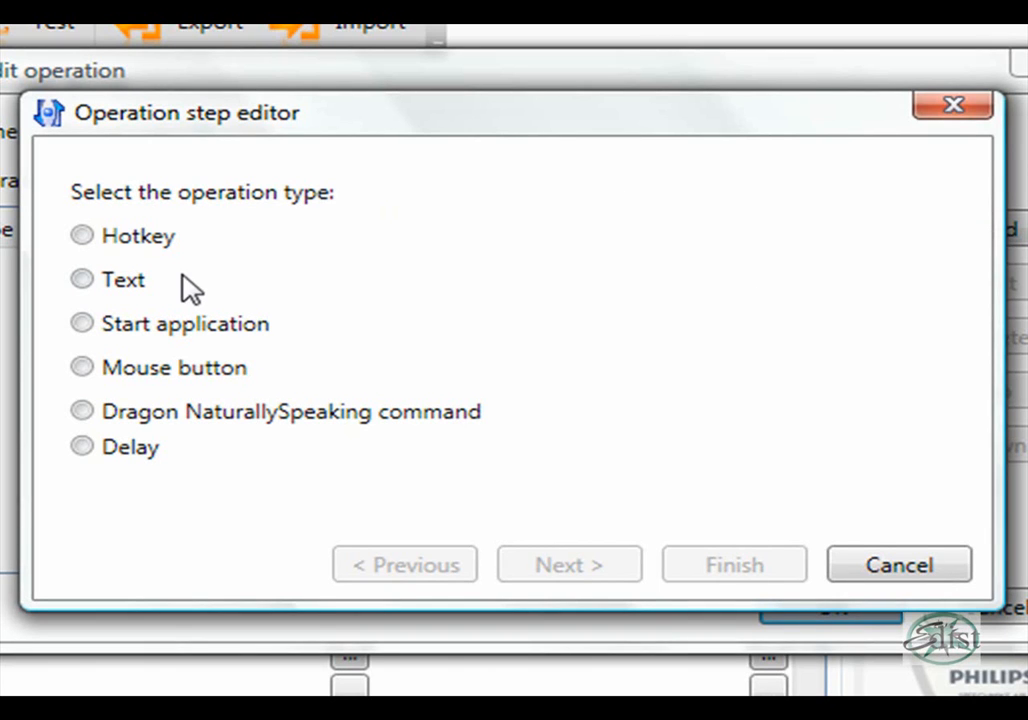
pyautogui.click(82, 324)
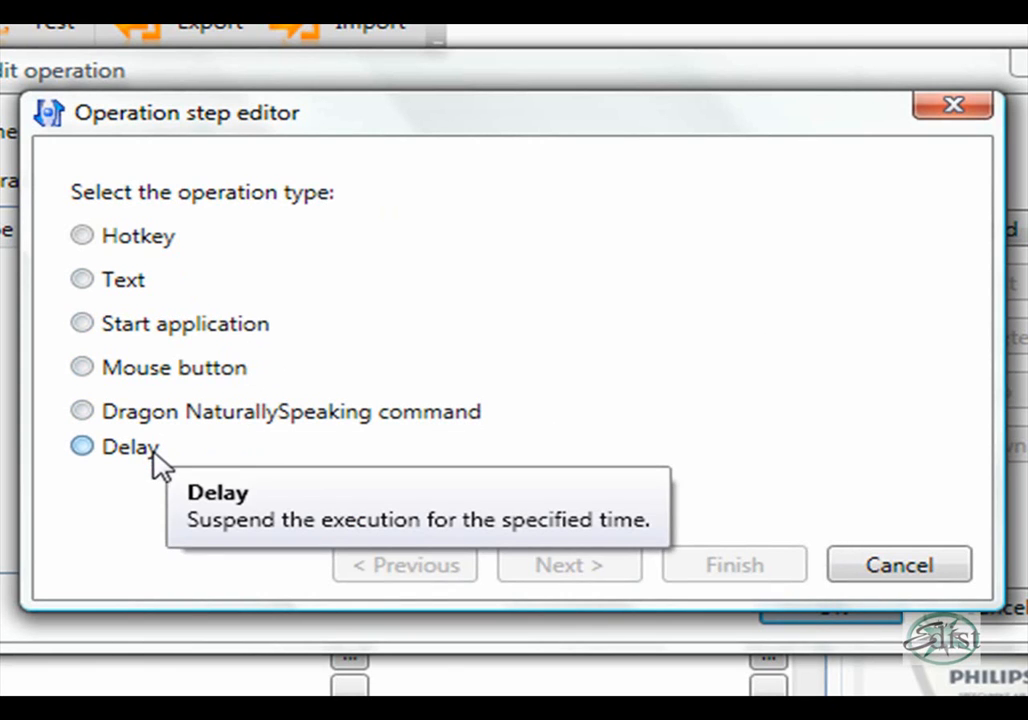
pyautogui.moveTo(128, 470)
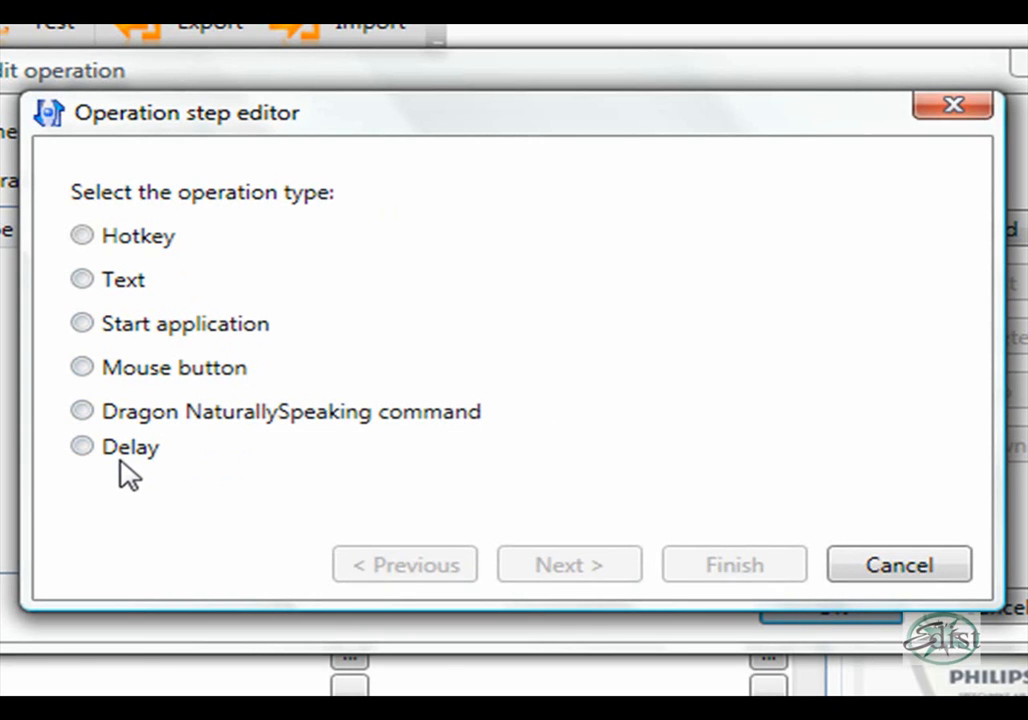
pyautogui.click(82, 446)
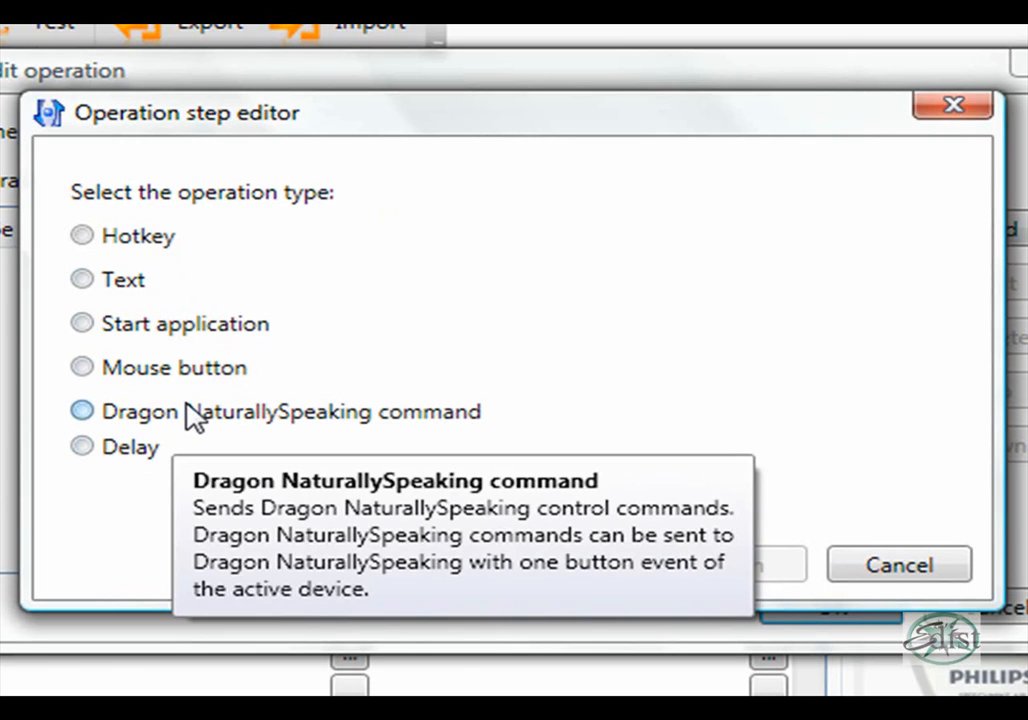
pyautogui.click(82, 366)
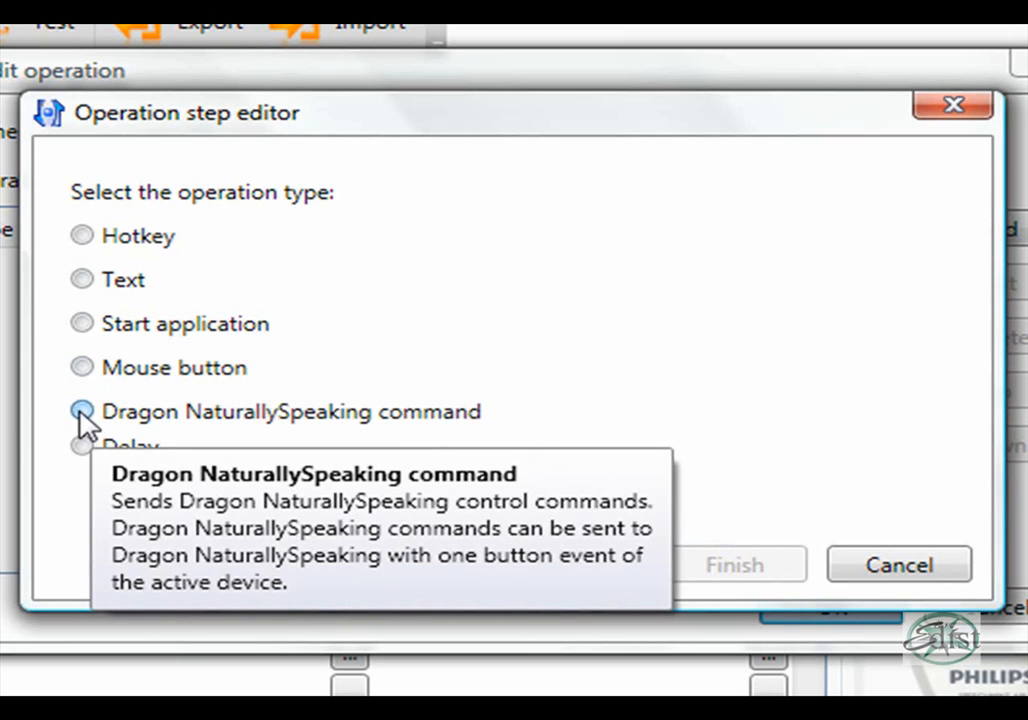
pyautogui.click(82, 412)
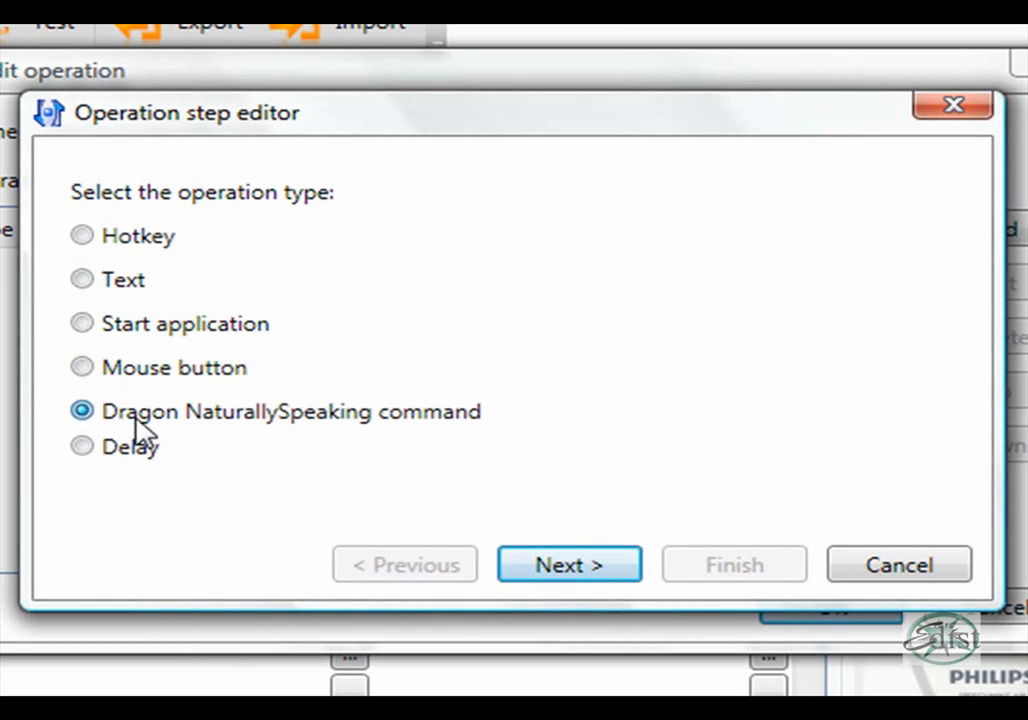
pyautogui.moveTo(568, 564)
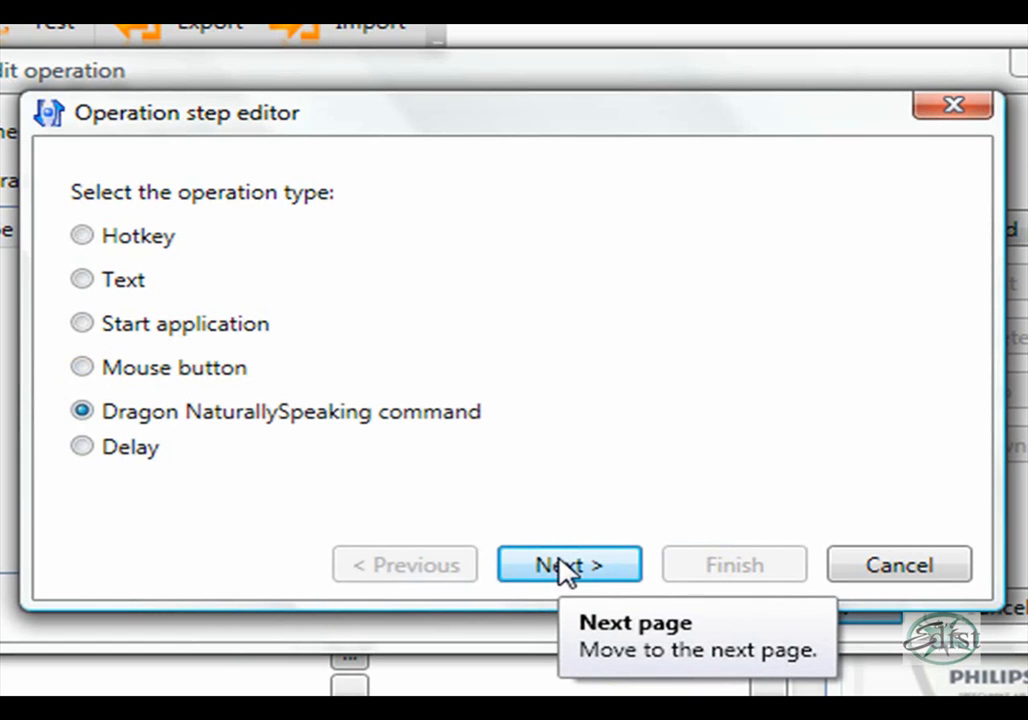
pyautogui.click(568, 564)
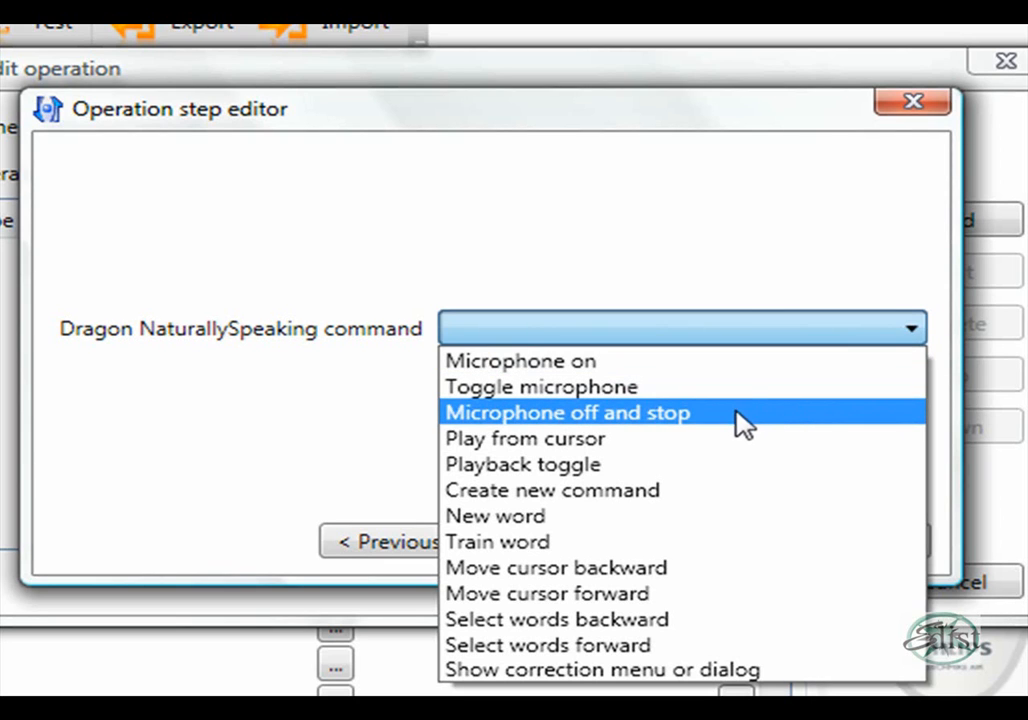
pyautogui.click(568, 412)
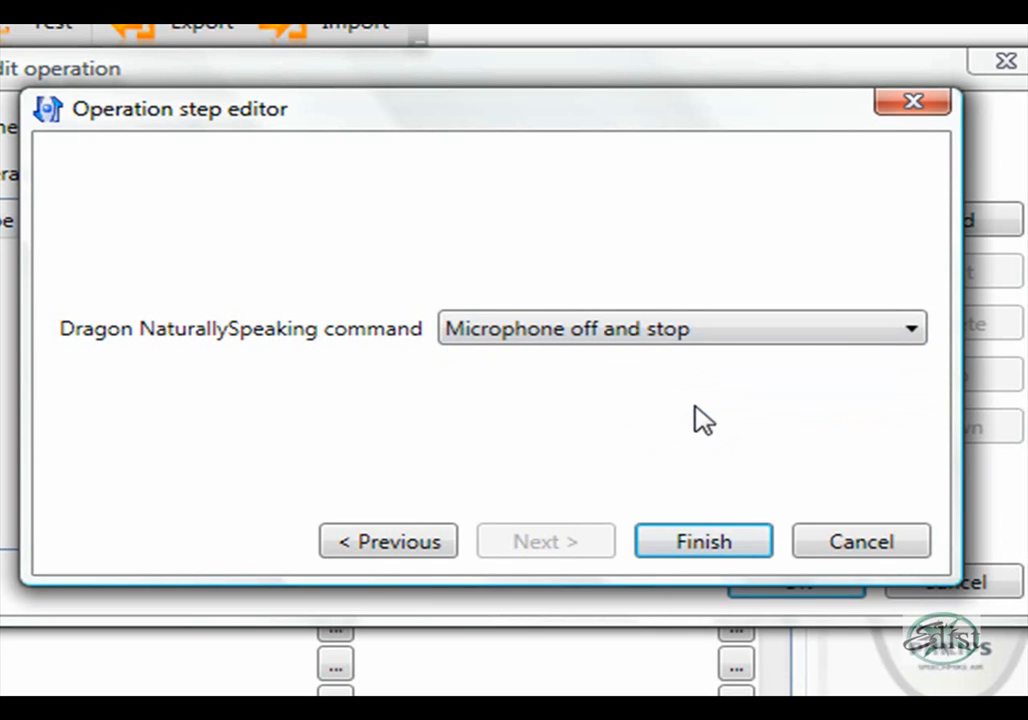
pyautogui.click(702, 540)
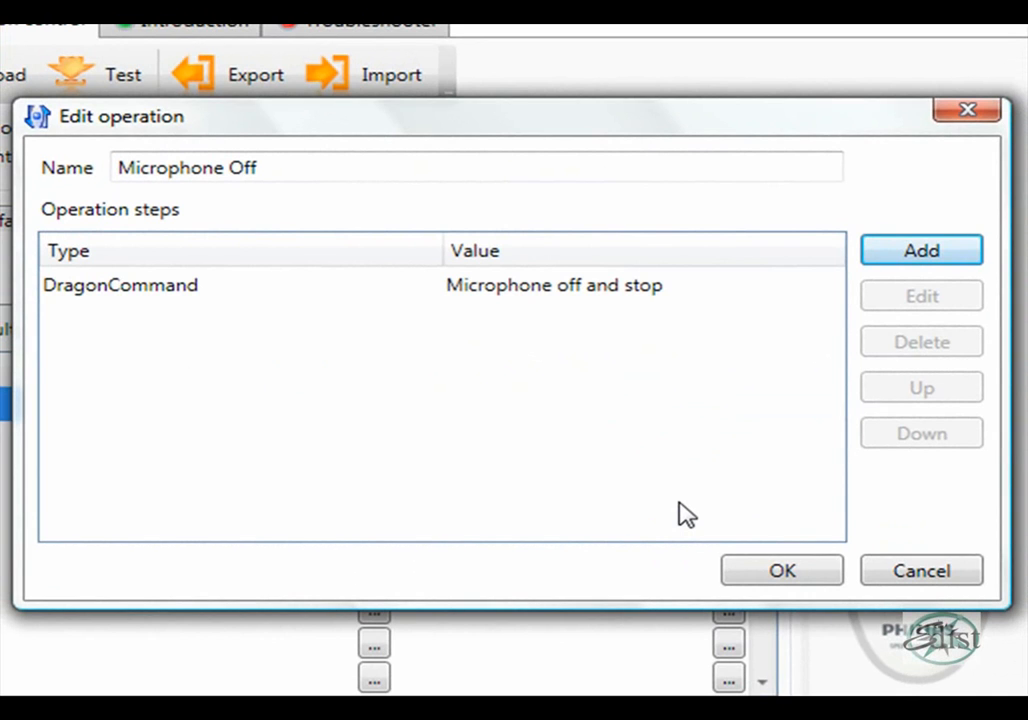
pyautogui.moveTo(144, 304)
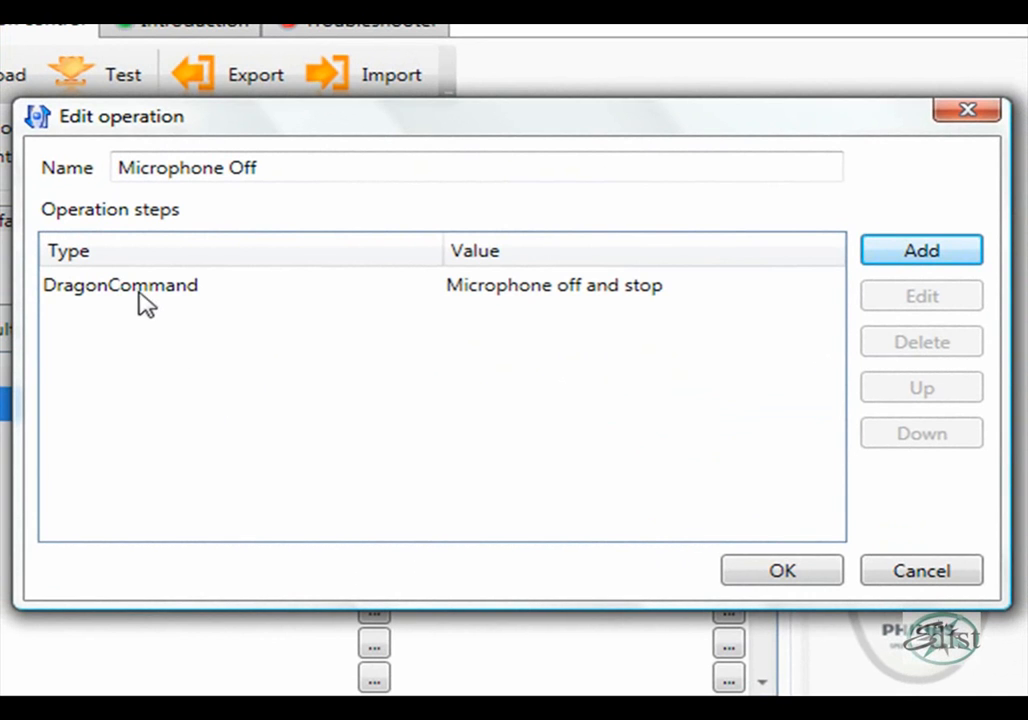
pyautogui.moveTo(440, 240)
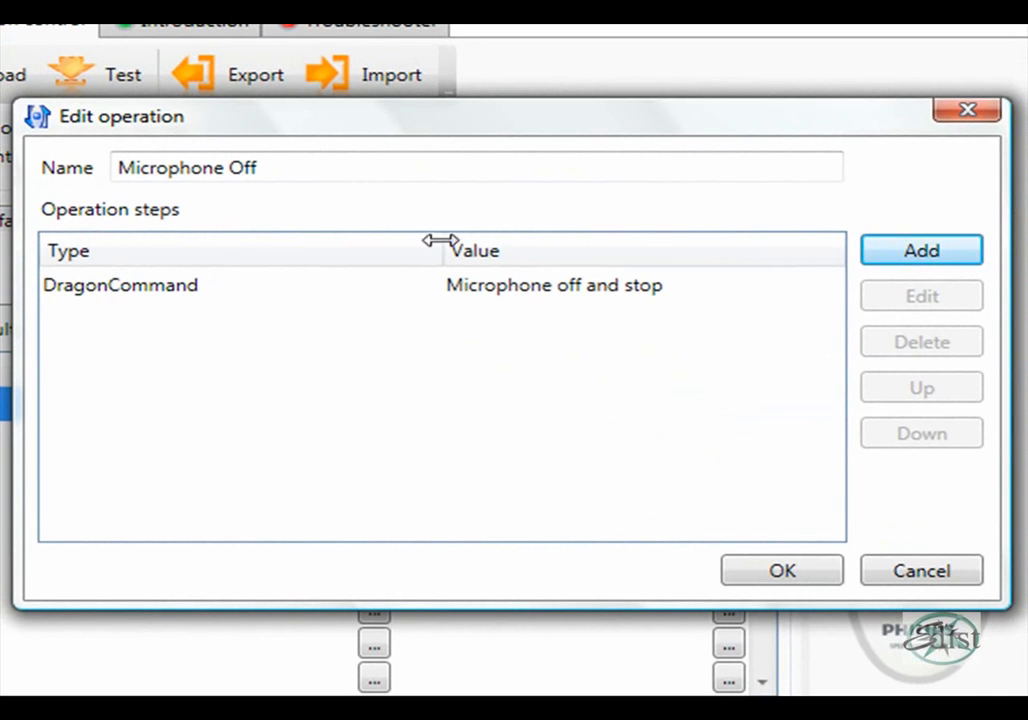
pyautogui.moveTo(748, 528)
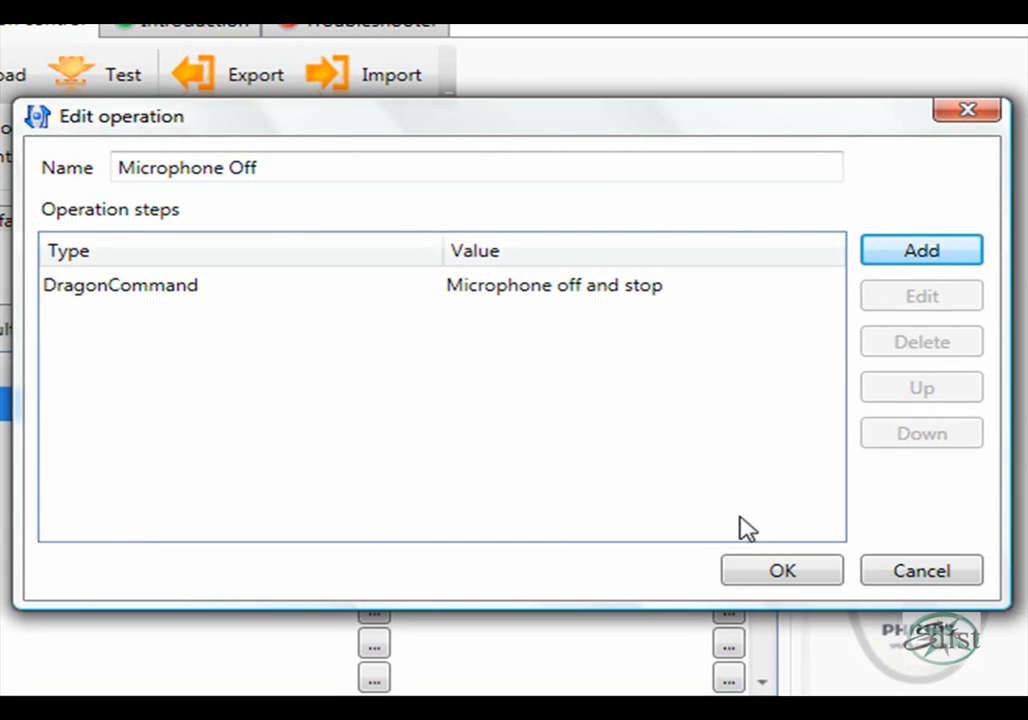
# Step: Save Microphone Off as the Stop button's pressed action in the default profile
pyautogui.click(782, 570)
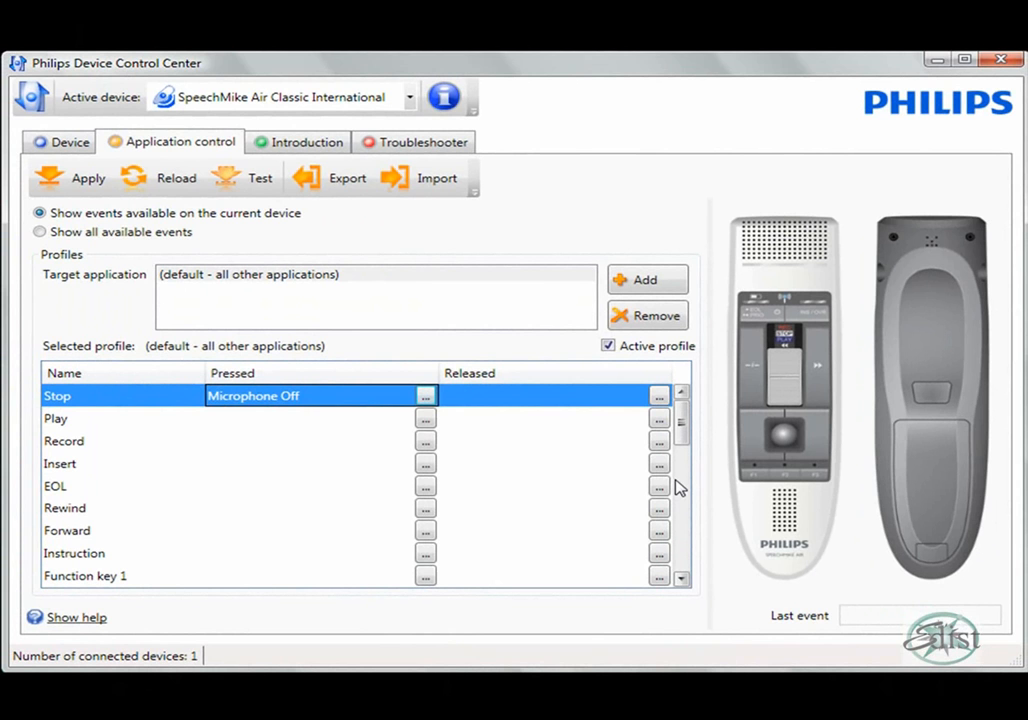
pyautogui.moveTo(424, 418)
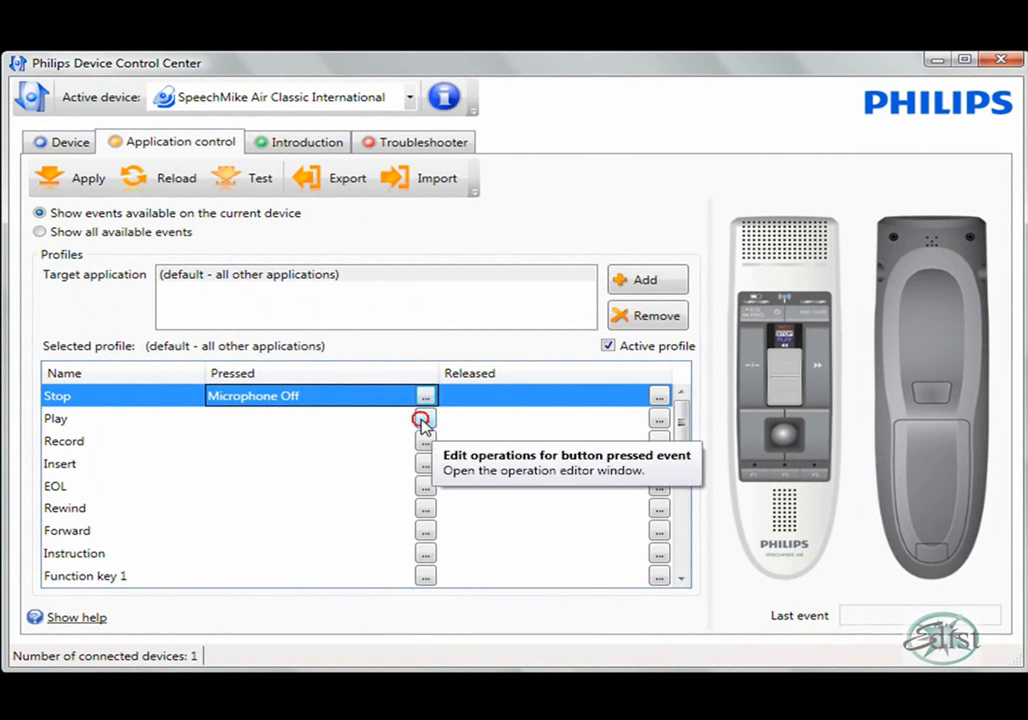
# Step: Start a new 'Play' operation for the Play button's press with a Hotkey step
pyautogui.click(424, 418)
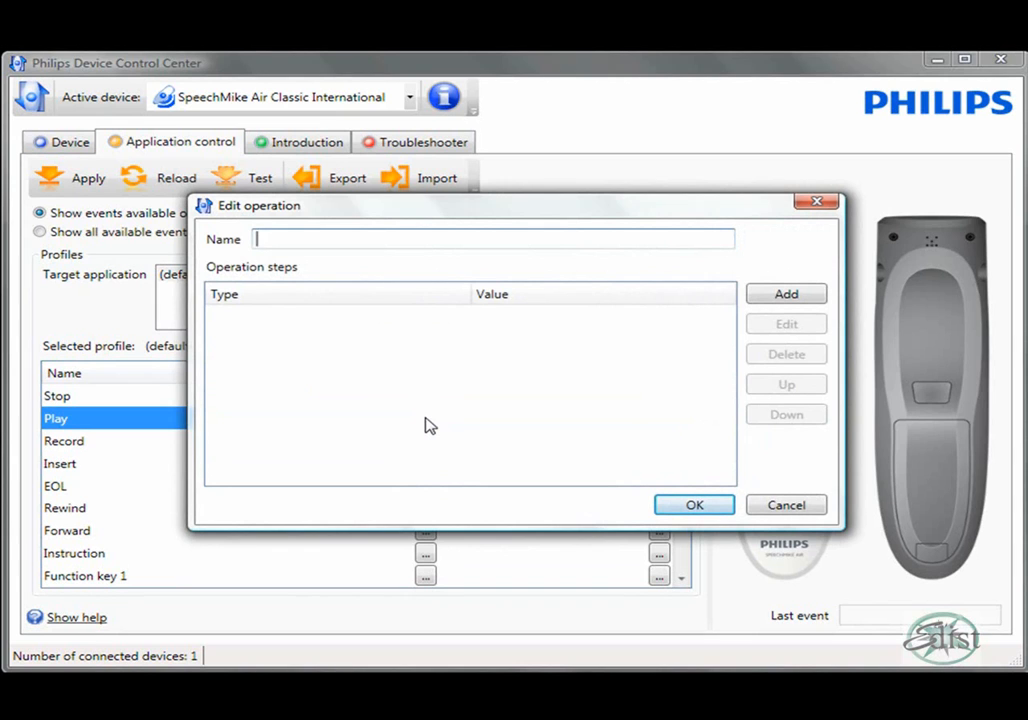
pyautogui.write('Play')
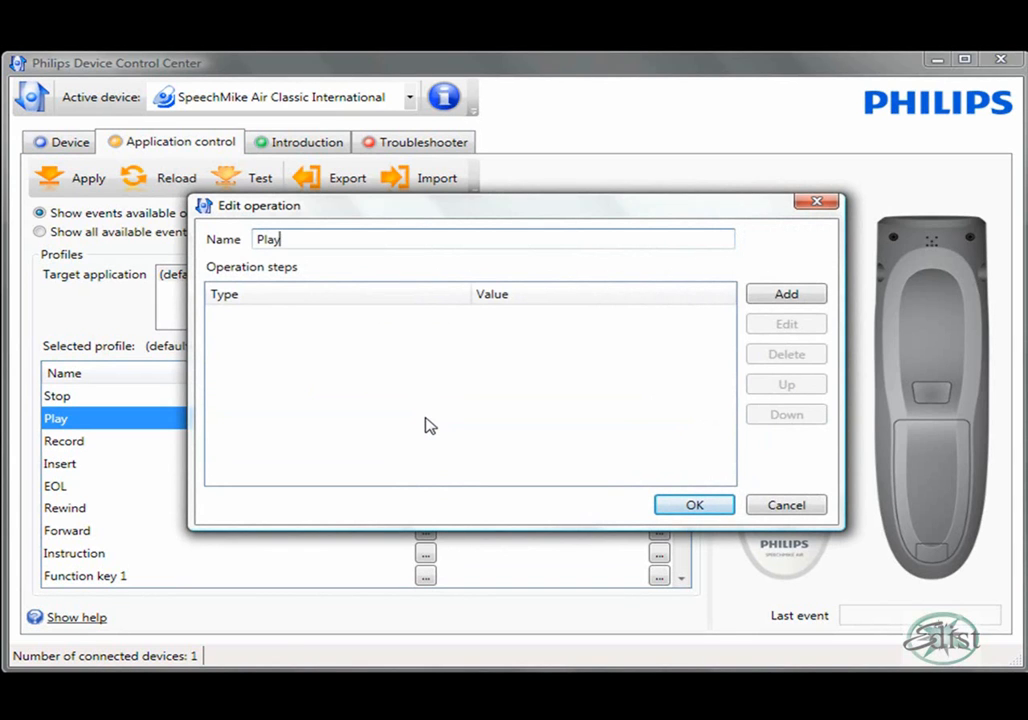
pyautogui.moveTo(786, 300)
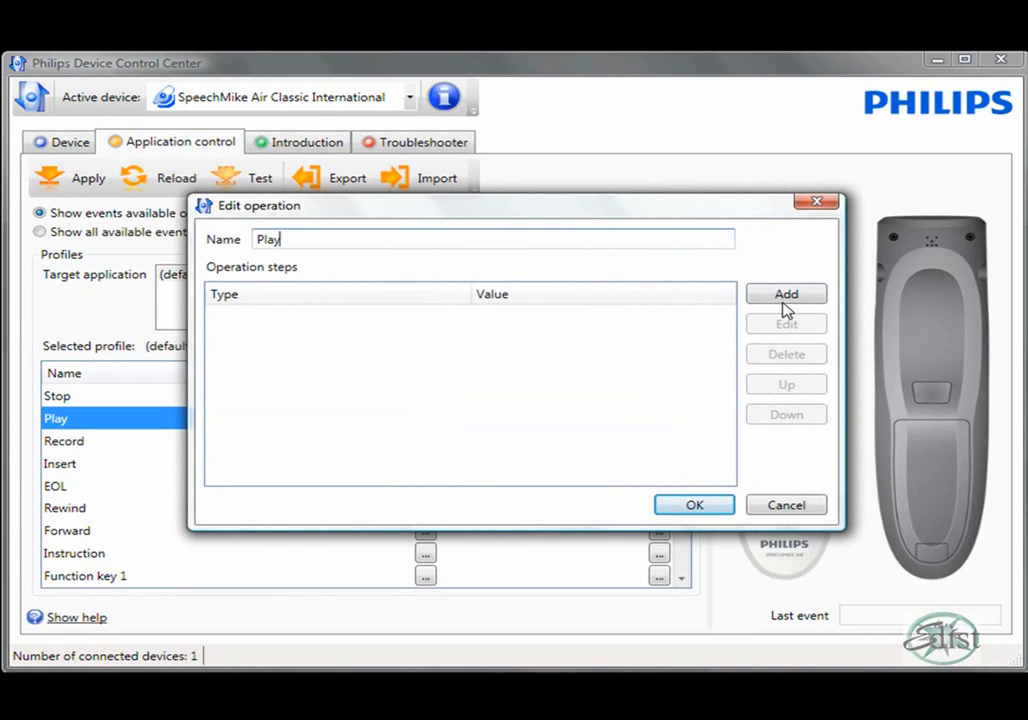
pyautogui.click(786, 292)
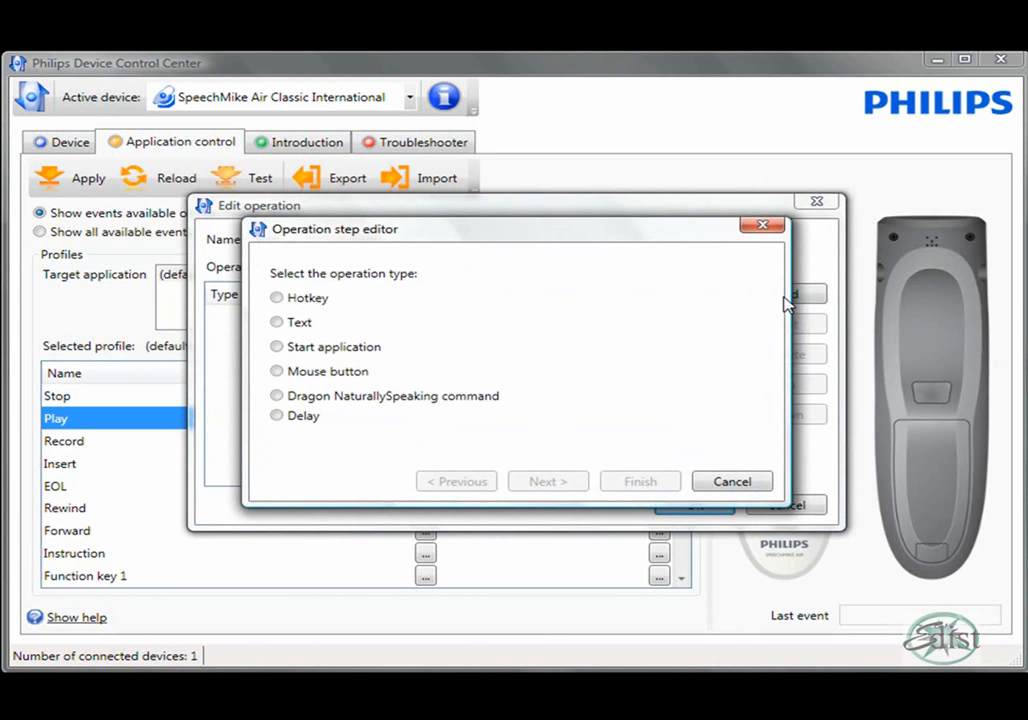
pyautogui.click(276, 396)
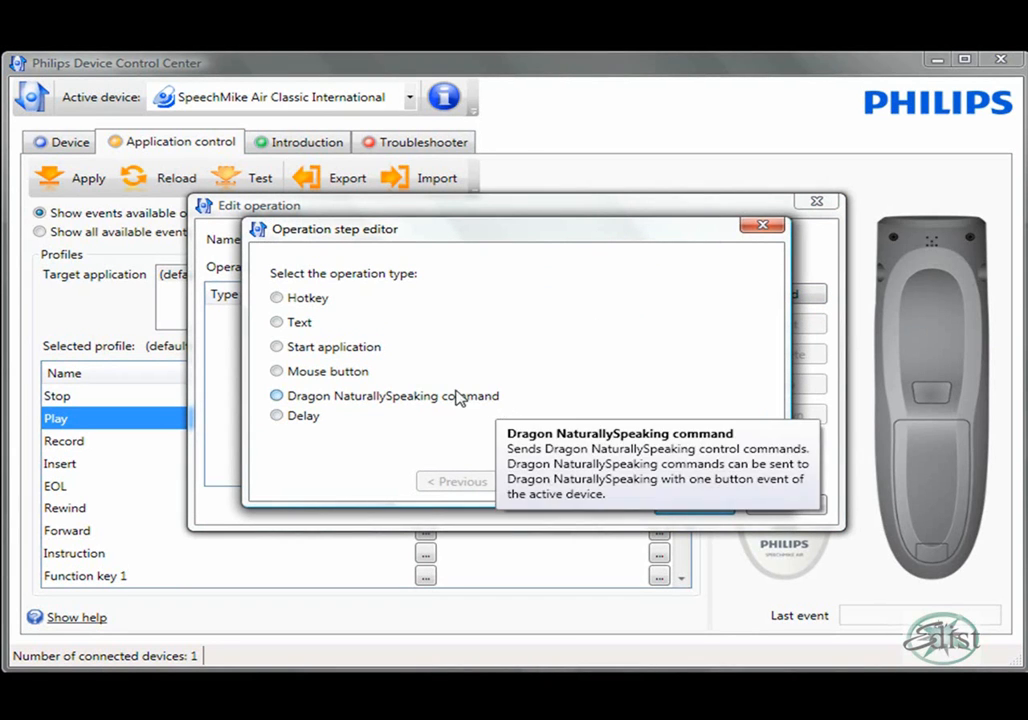
pyautogui.click(276, 296)
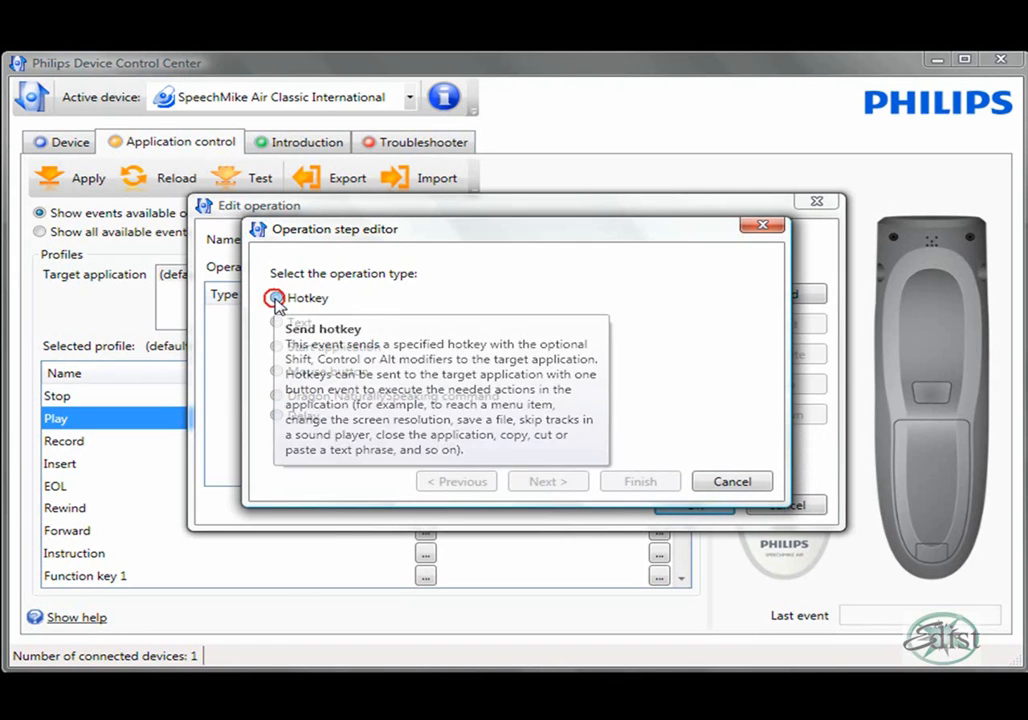
pyautogui.click(276, 296)
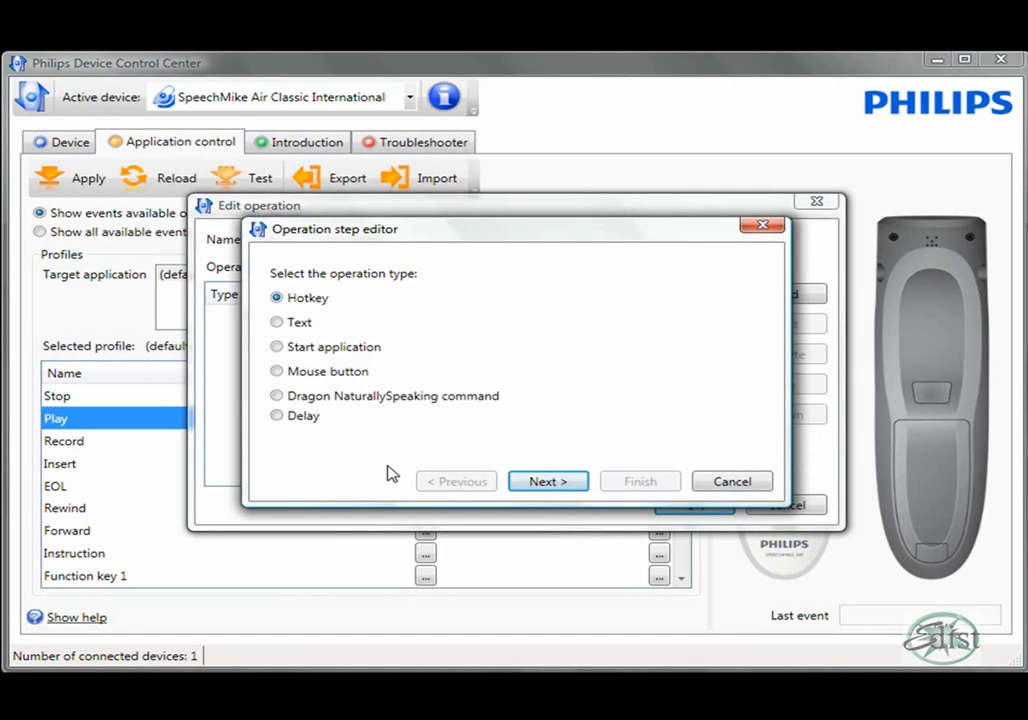
pyautogui.moveTo(596, 496)
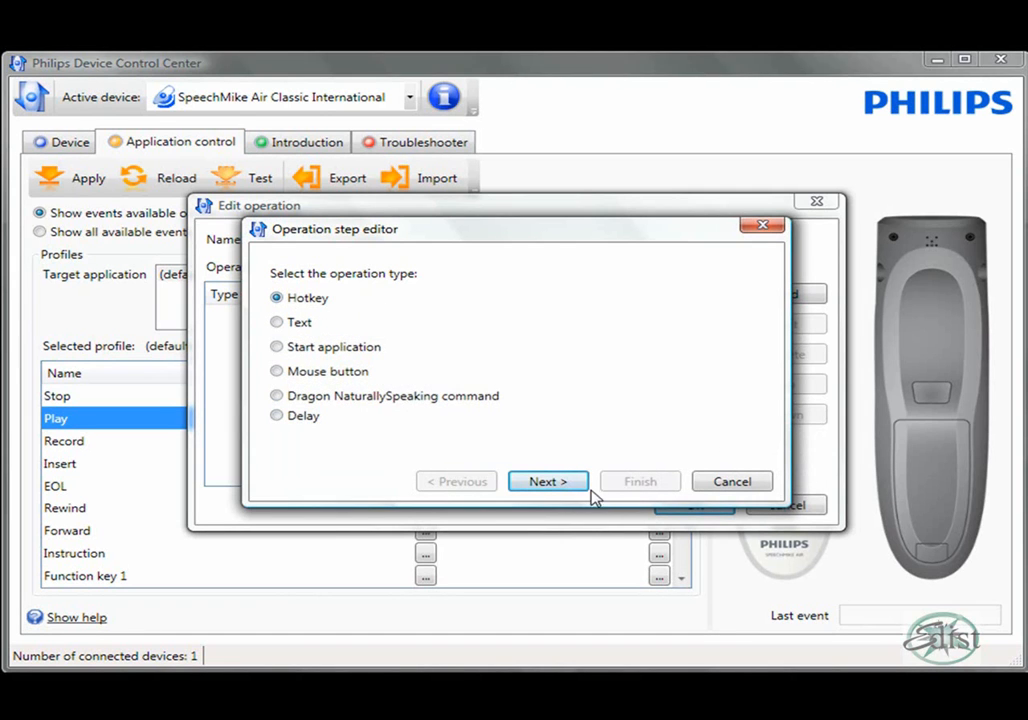
pyautogui.click(548, 480)
pyautogui.write('p')
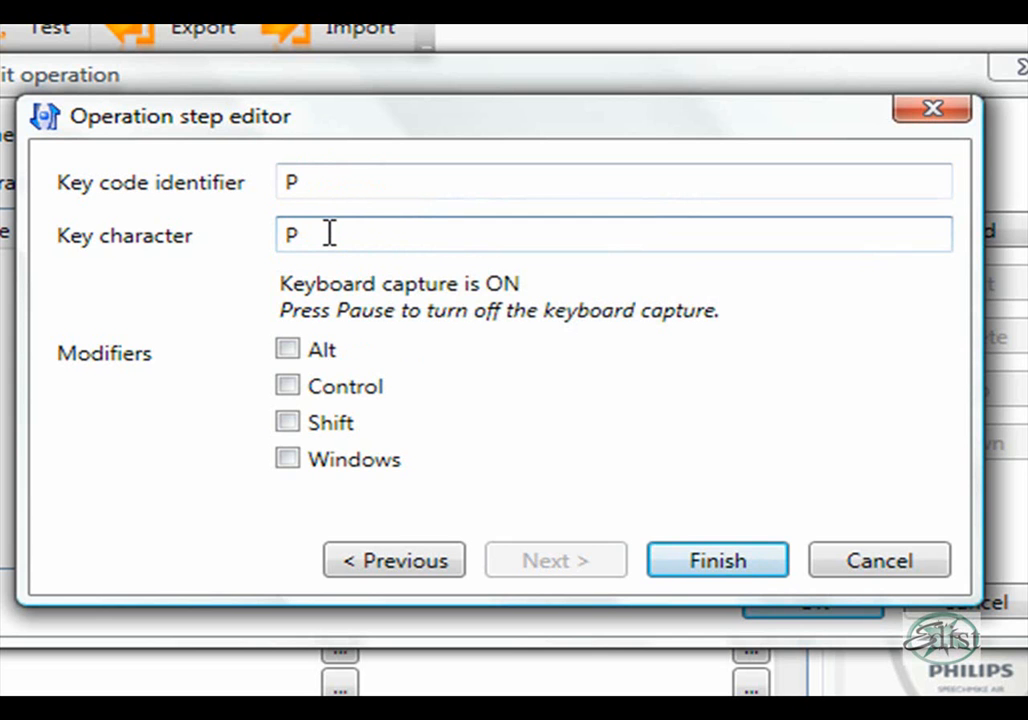
# Step: Set the Play hotkey to P with Control and Shift modifiers
pyautogui.click(288, 384)
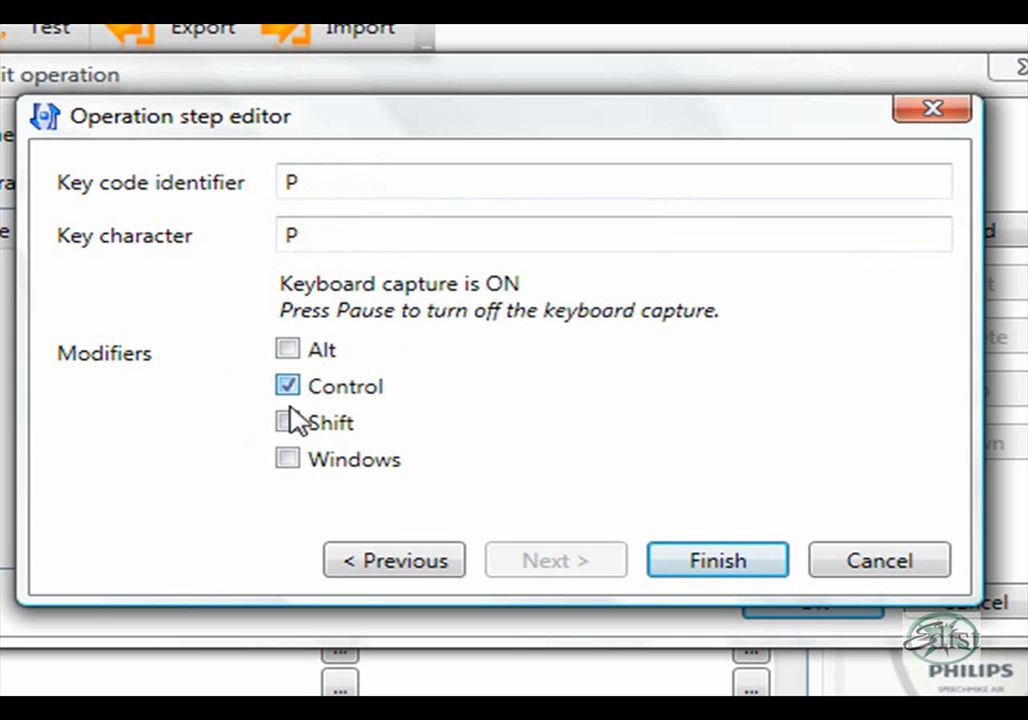
pyautogui.click(288, 420)
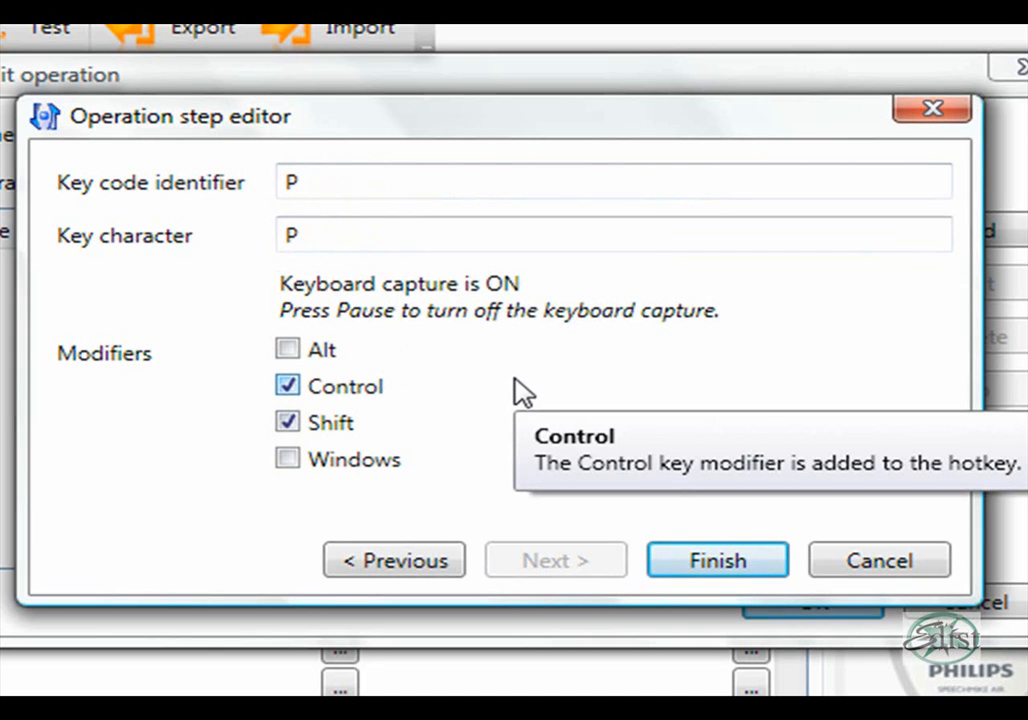
pyautogui.moveTo(640, 464)
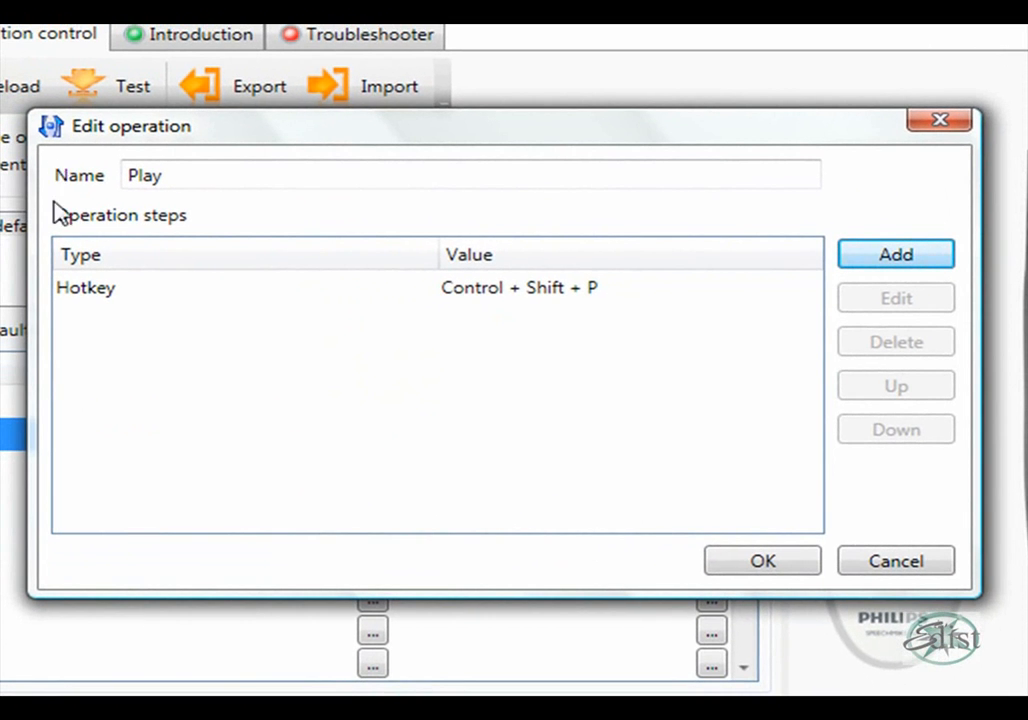
pyautogui.moveTo(470, 258)
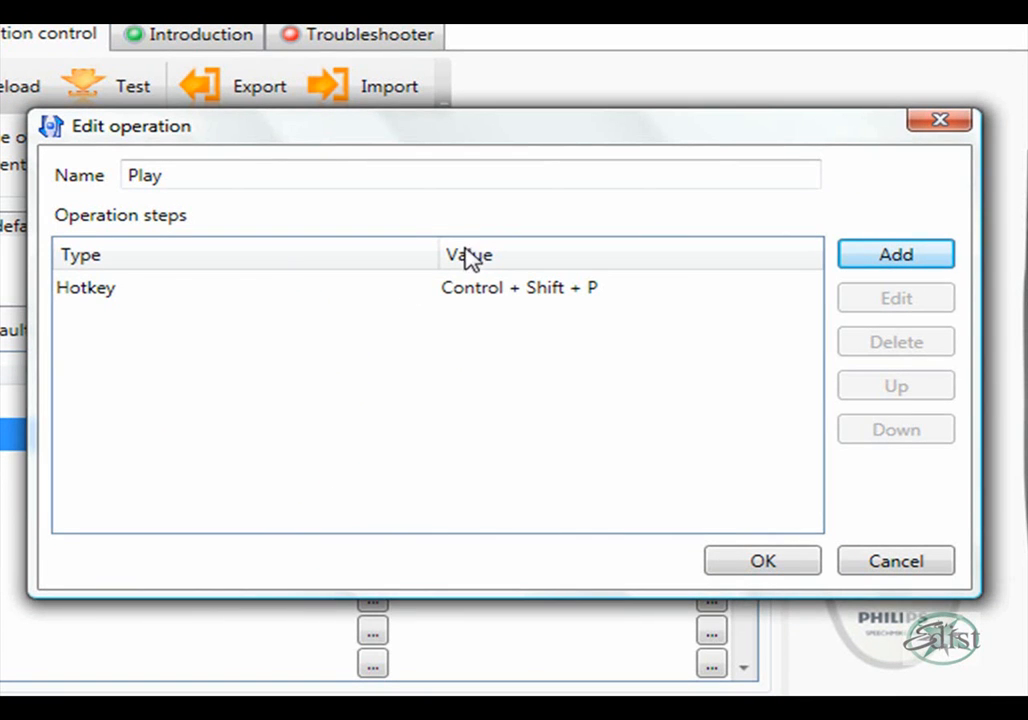
pyautogui.moveTo(612, 288)
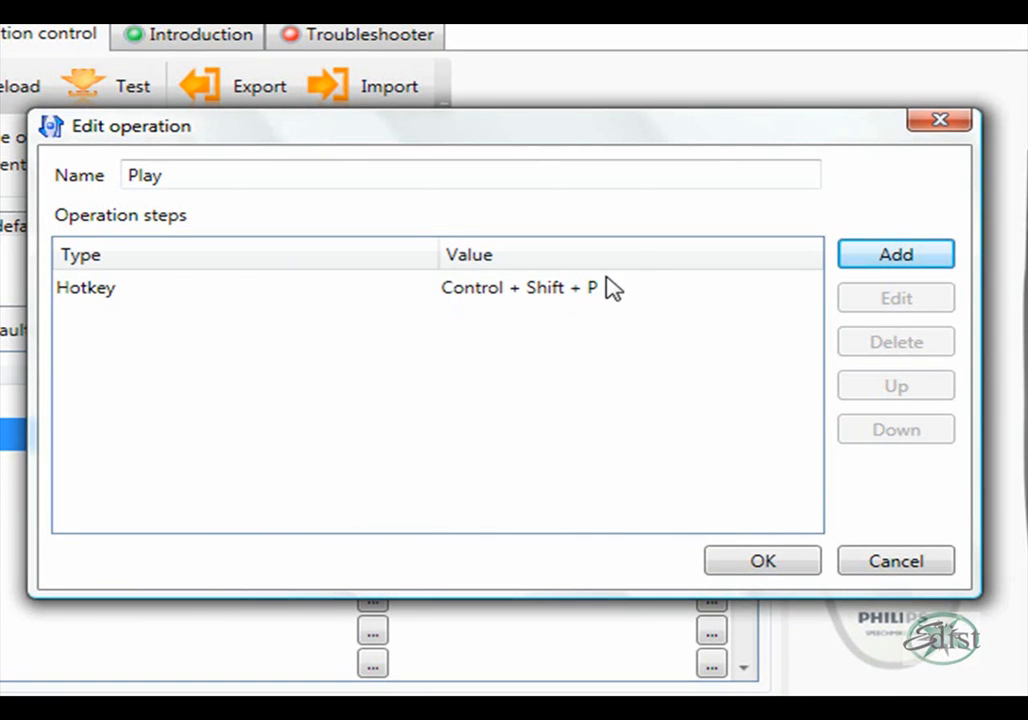
pyautogui.moveTo(720, 224)
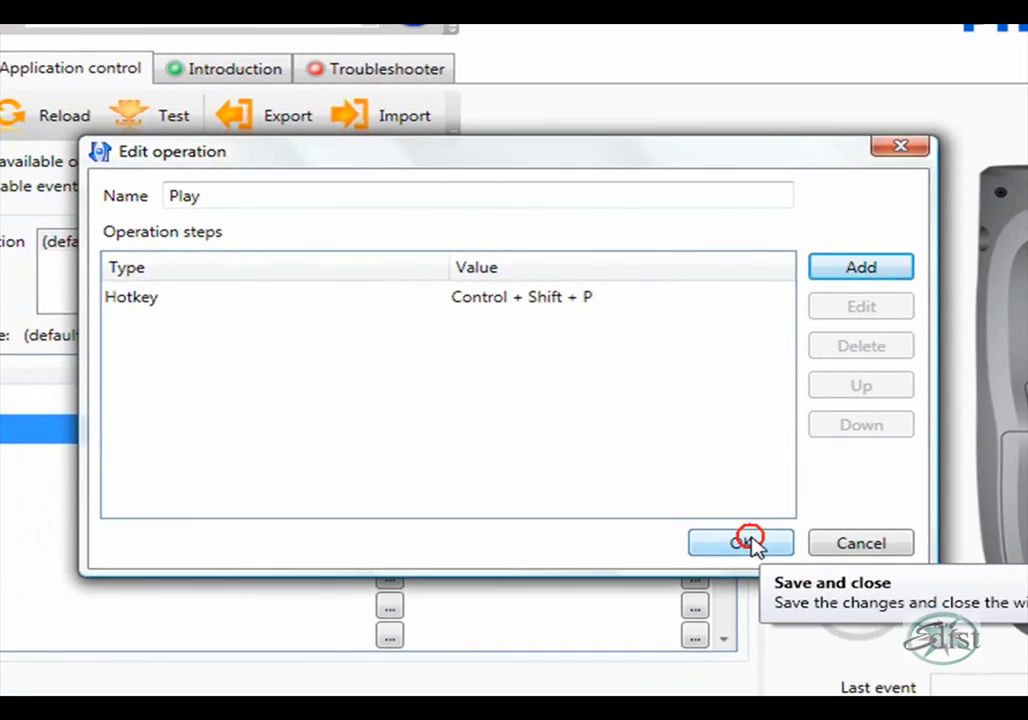
# Step: Save the Play operation and start a 'Microphone On' operation for the Record button's press
pyautogui.click(740, 544)
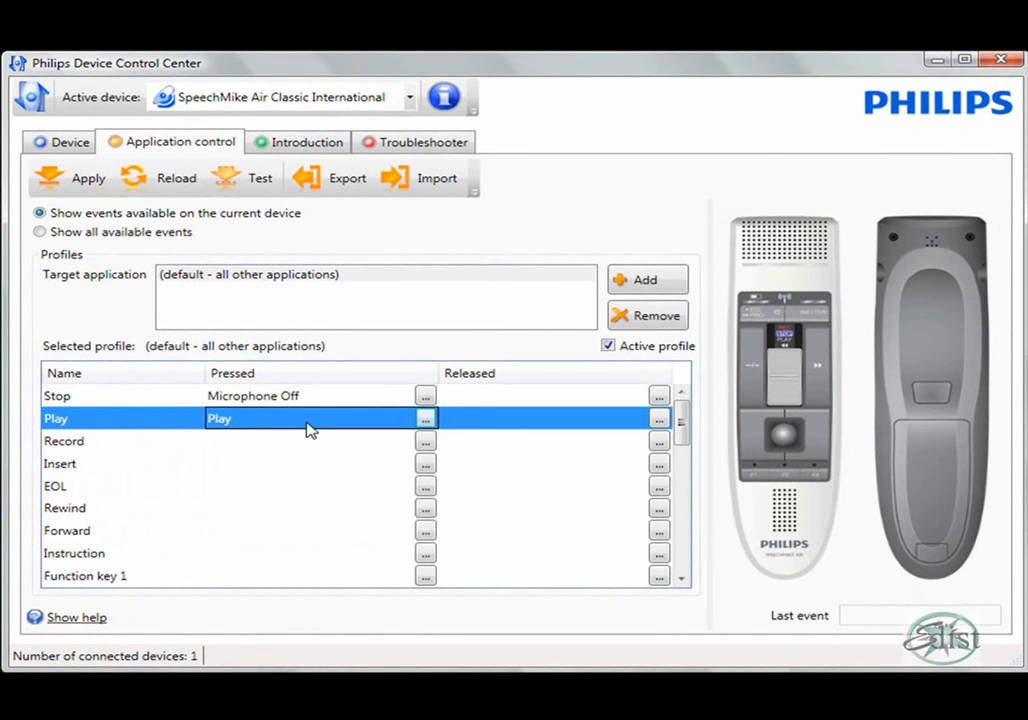
pyautogui.click(64, 440)
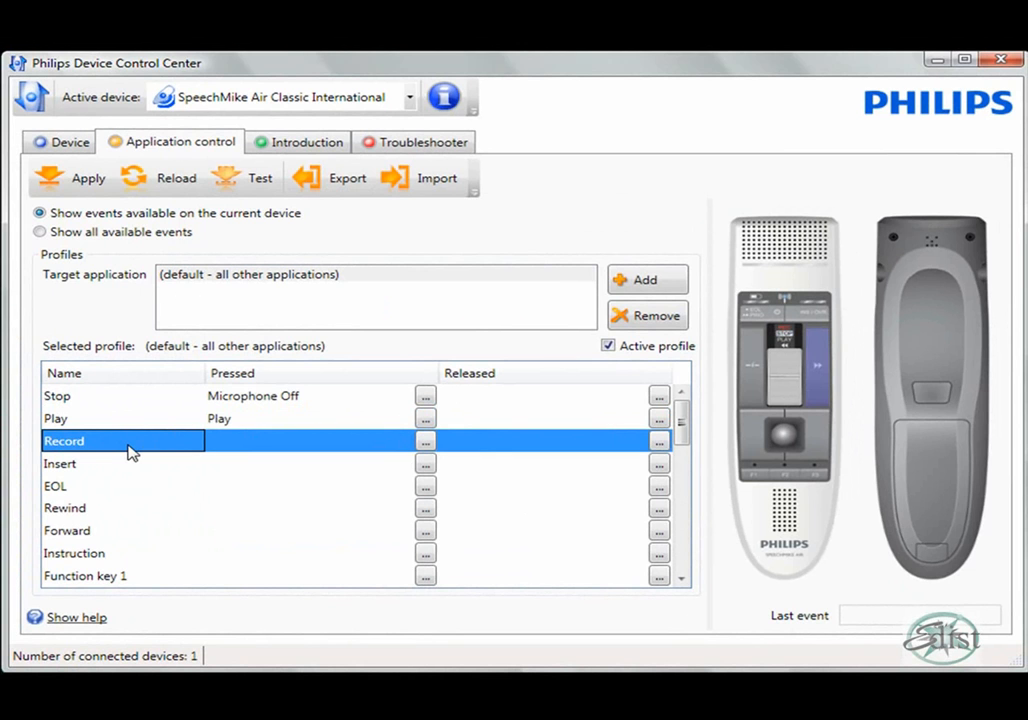
pyautogui.moveTo(400, 440)
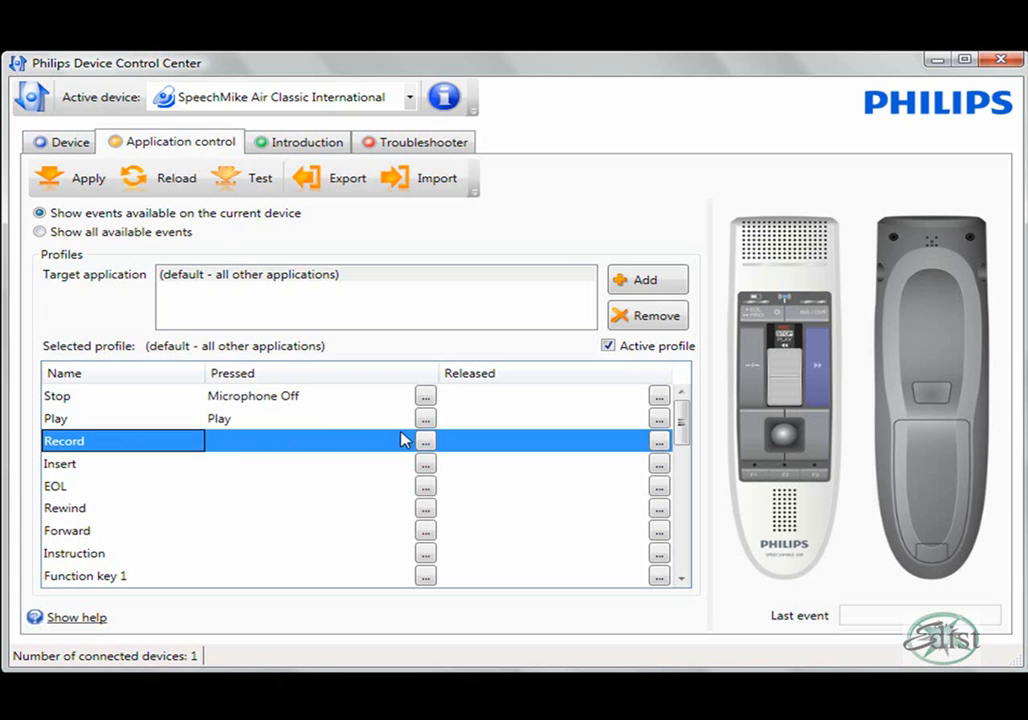
pyautogui.click(424, 440)
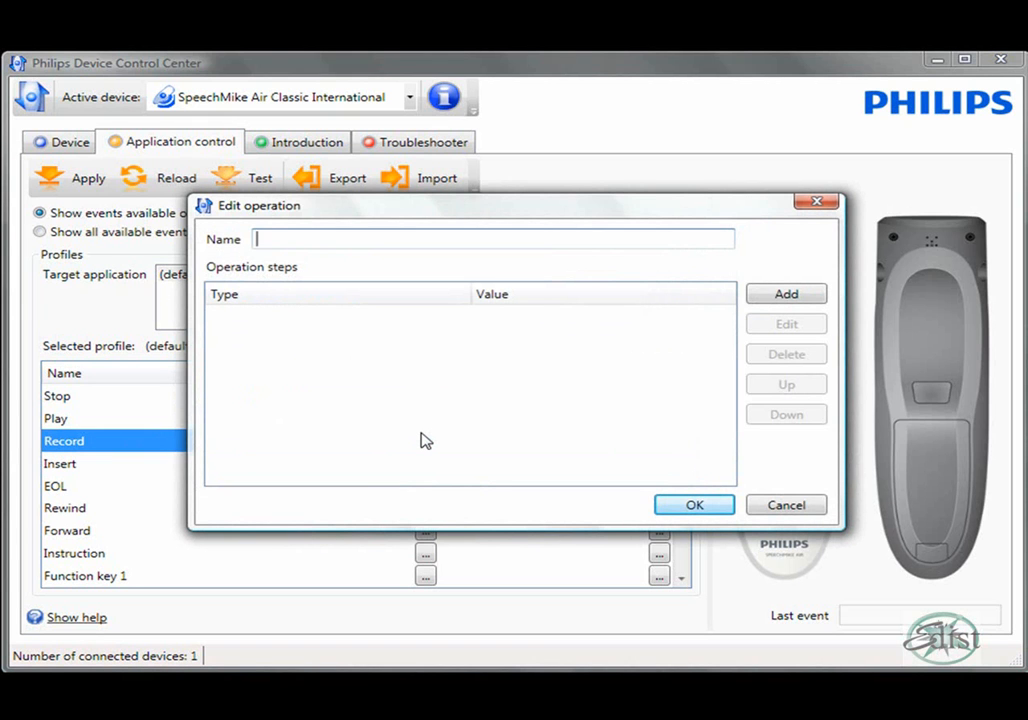
pyautogui.write('Micr')
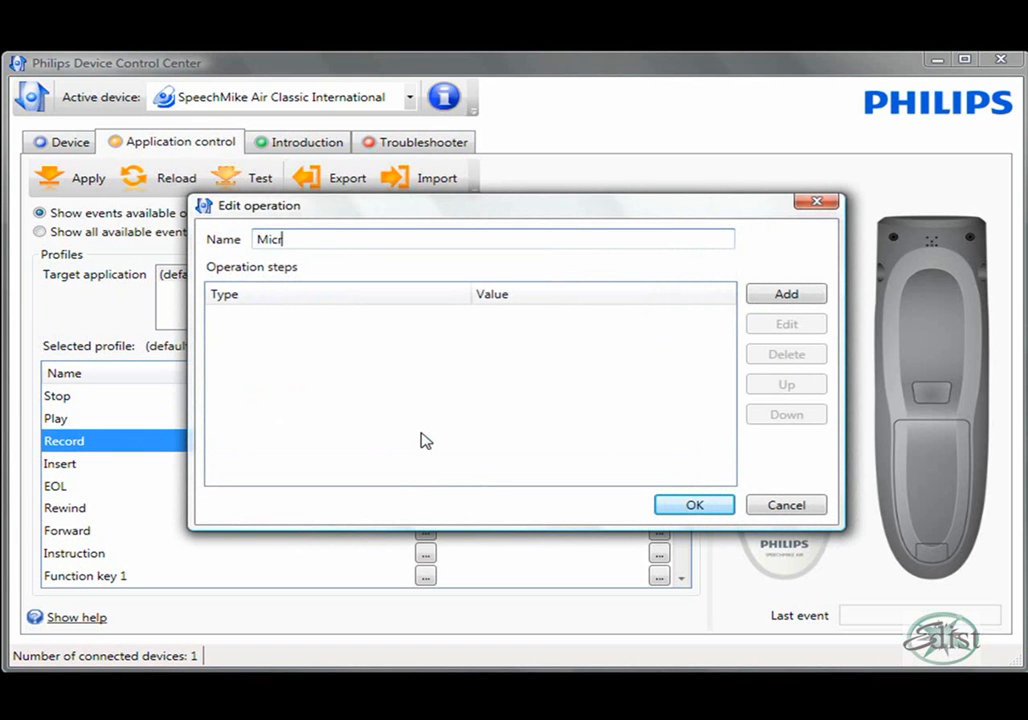
pyautogui.write('ophone O')
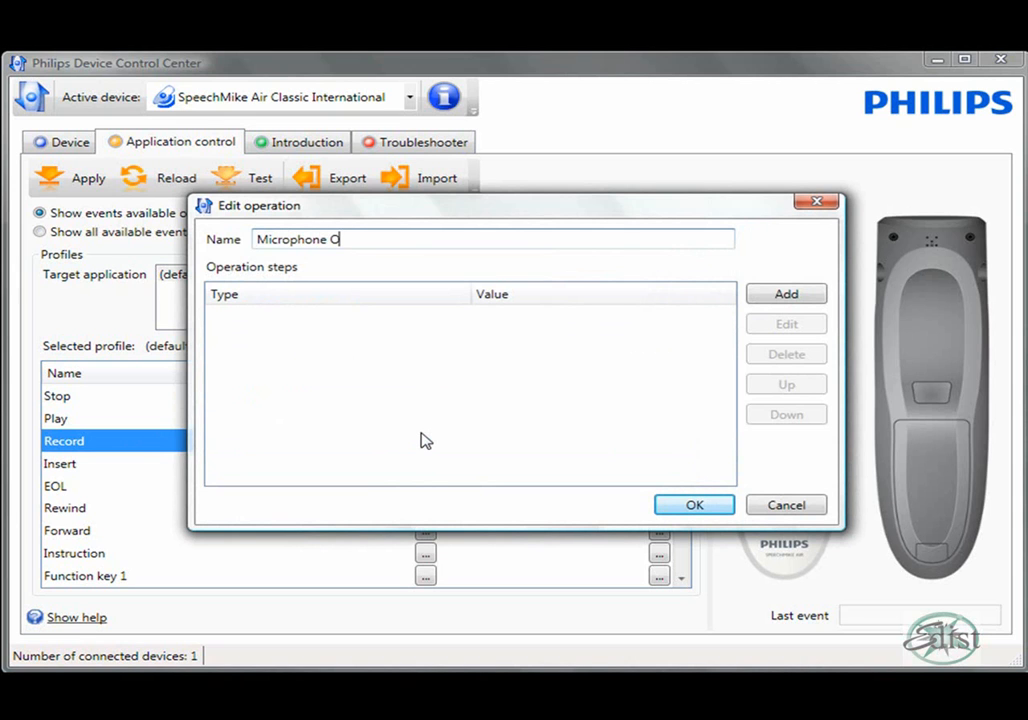
pyautogui.write('n')
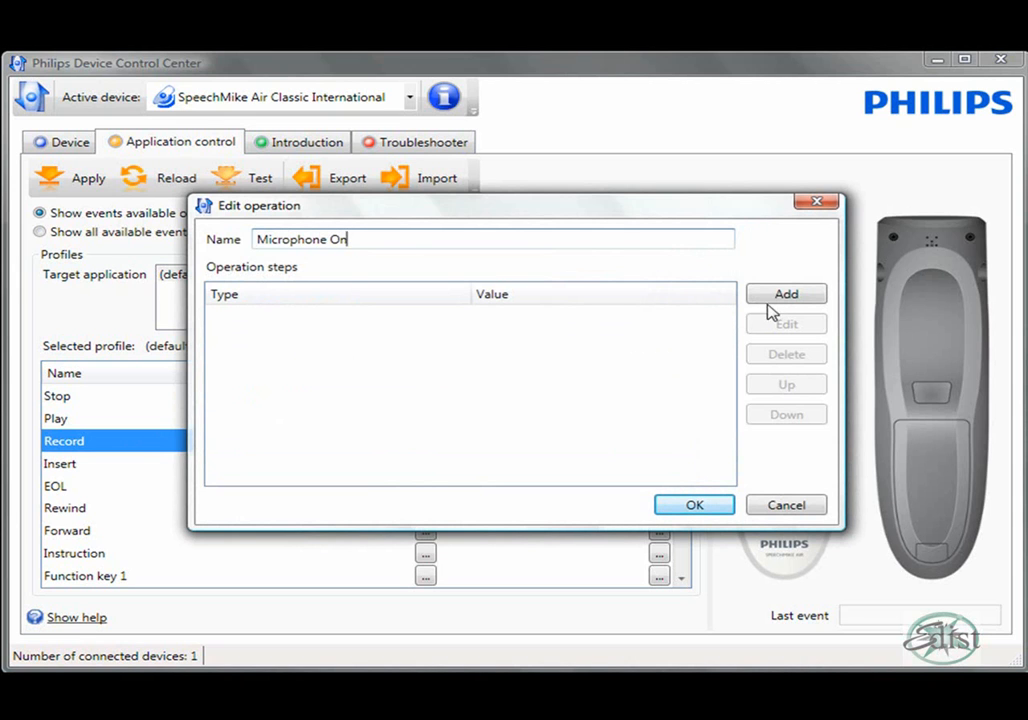
# Step: Add a hotkey step sending Control + Shift + M to the Microphone On operation
pyautogui.click(784, 292)
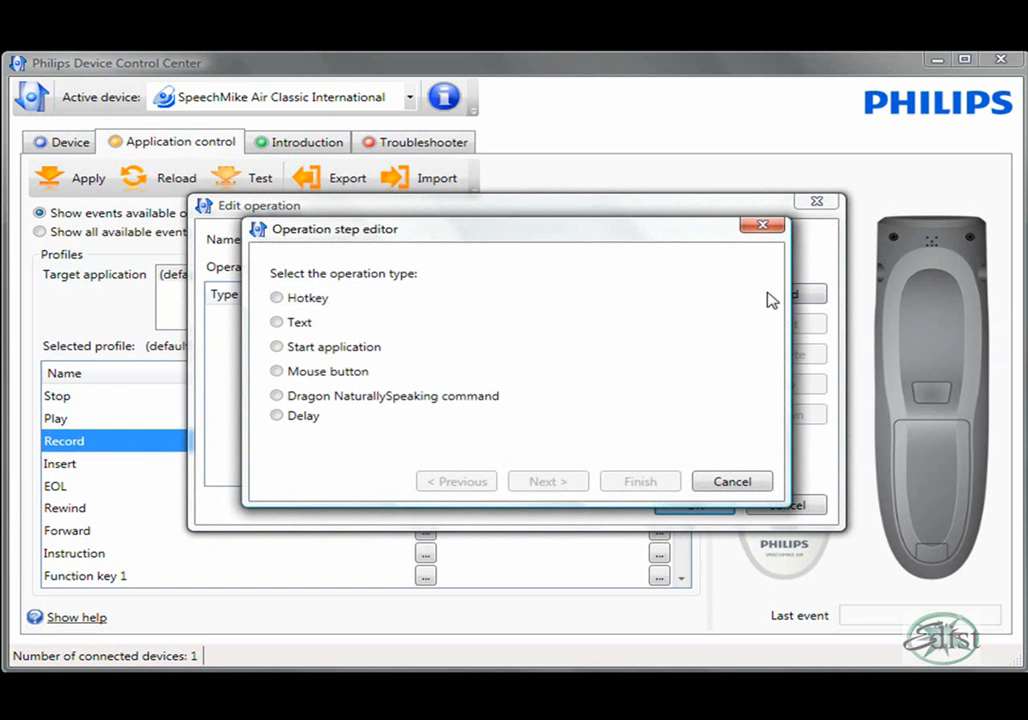
pyautogui.click(276, 296)
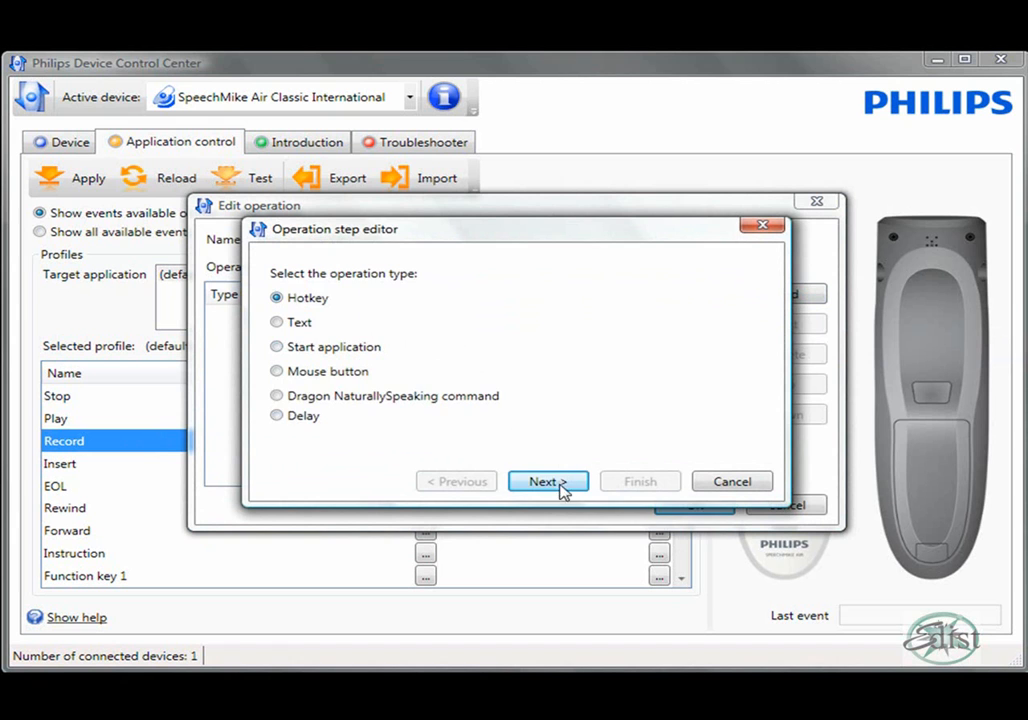
pyautogui.click(548, 480)
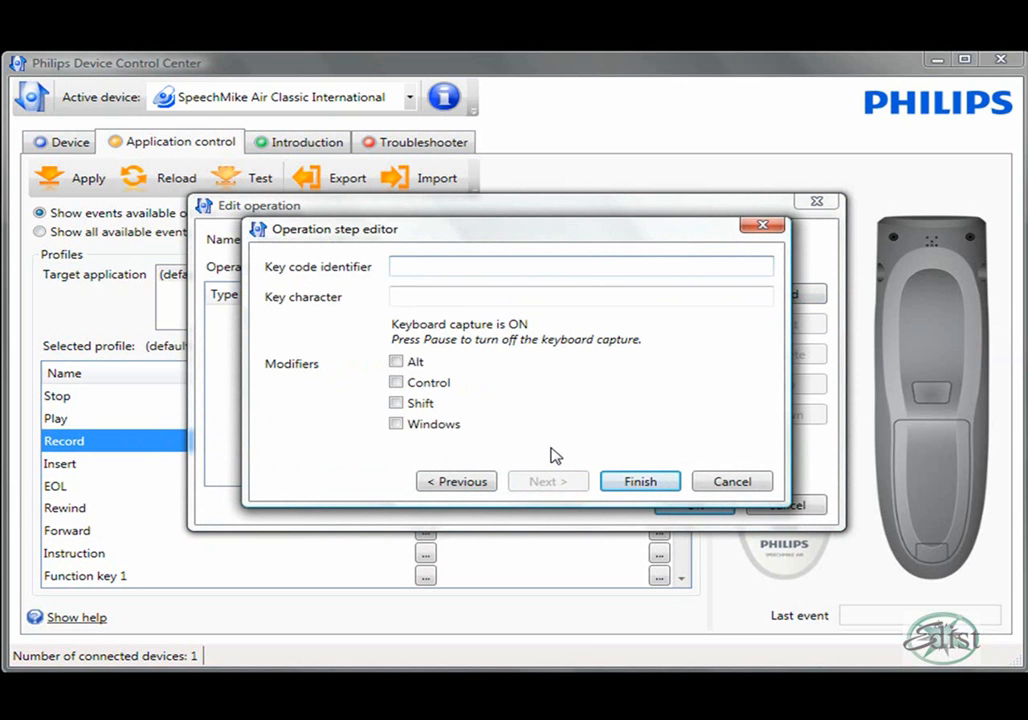
pyautogui.click(580, 266)
pyautogui.write('M')
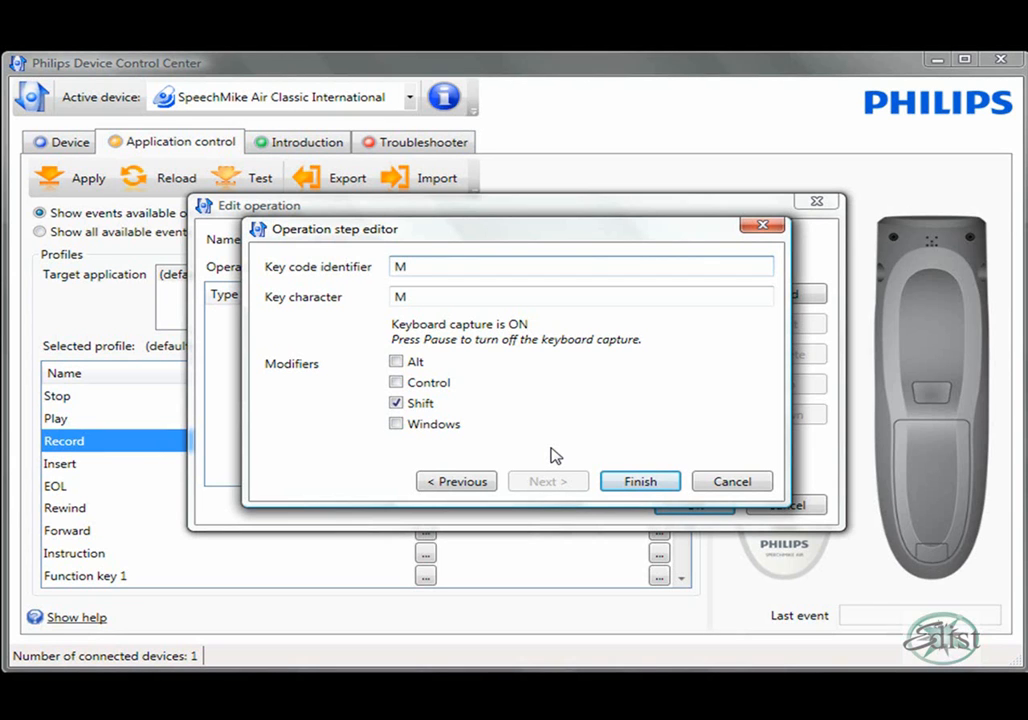
pyautogui.click(396, 382)
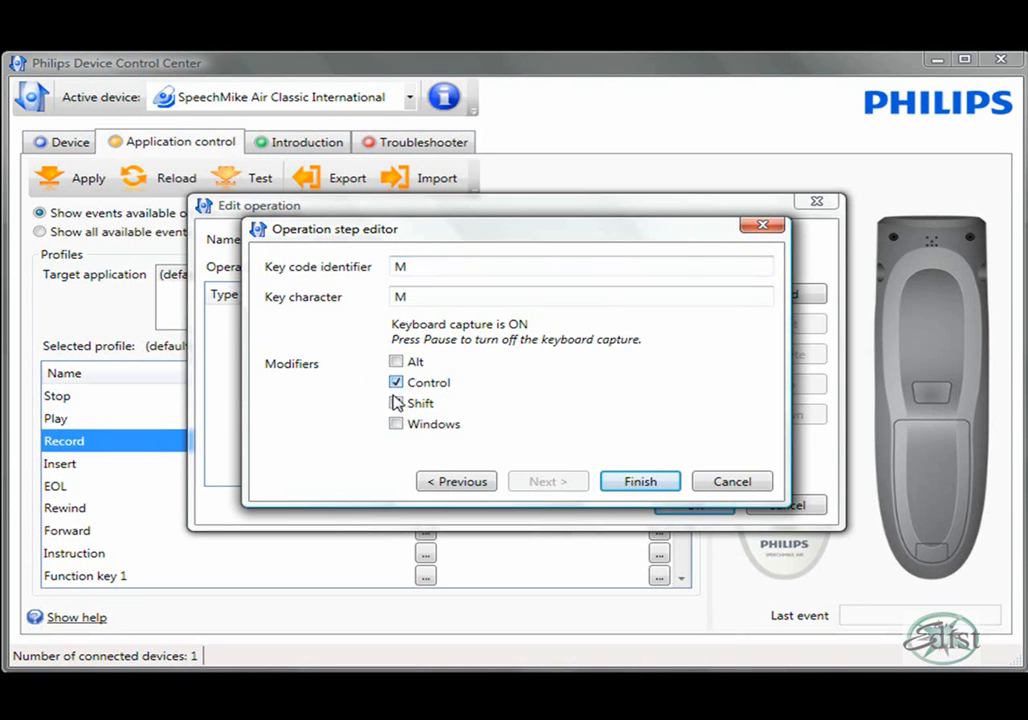
pyautogui.click(396, 402)
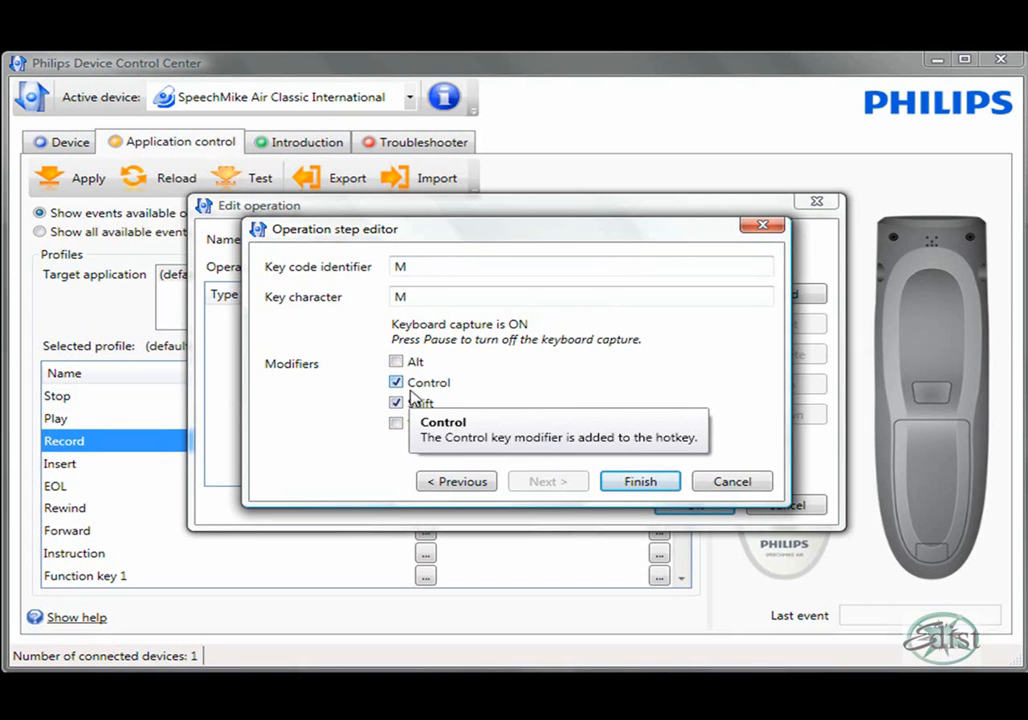
pyautogui.moveTo(440, 408)
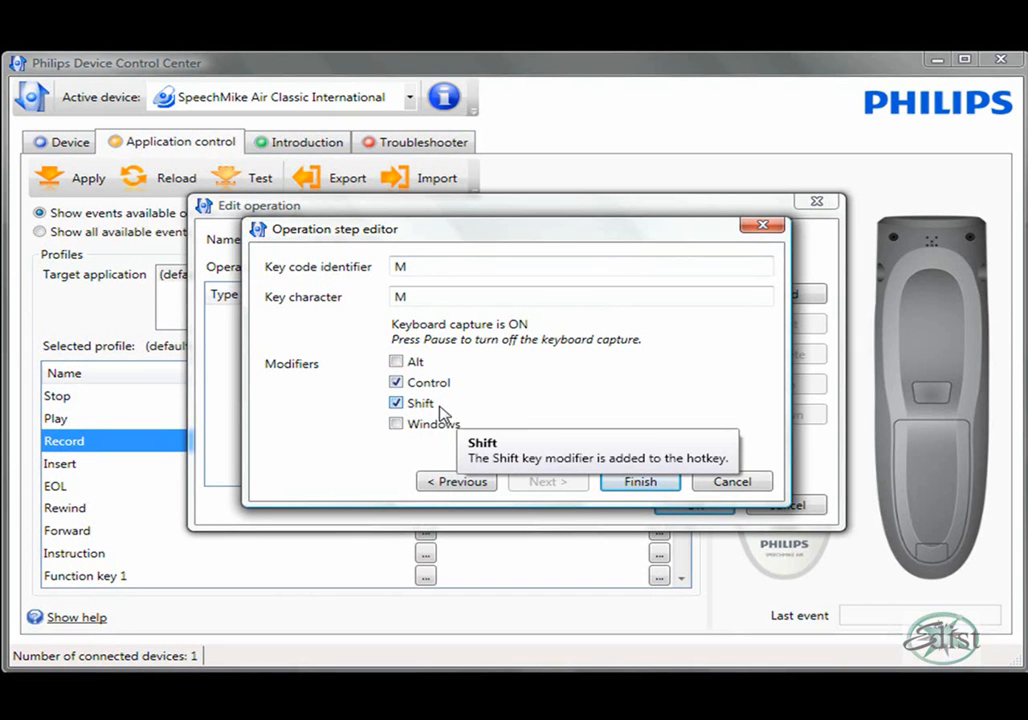
pyautogui.moveTo(632, 410)
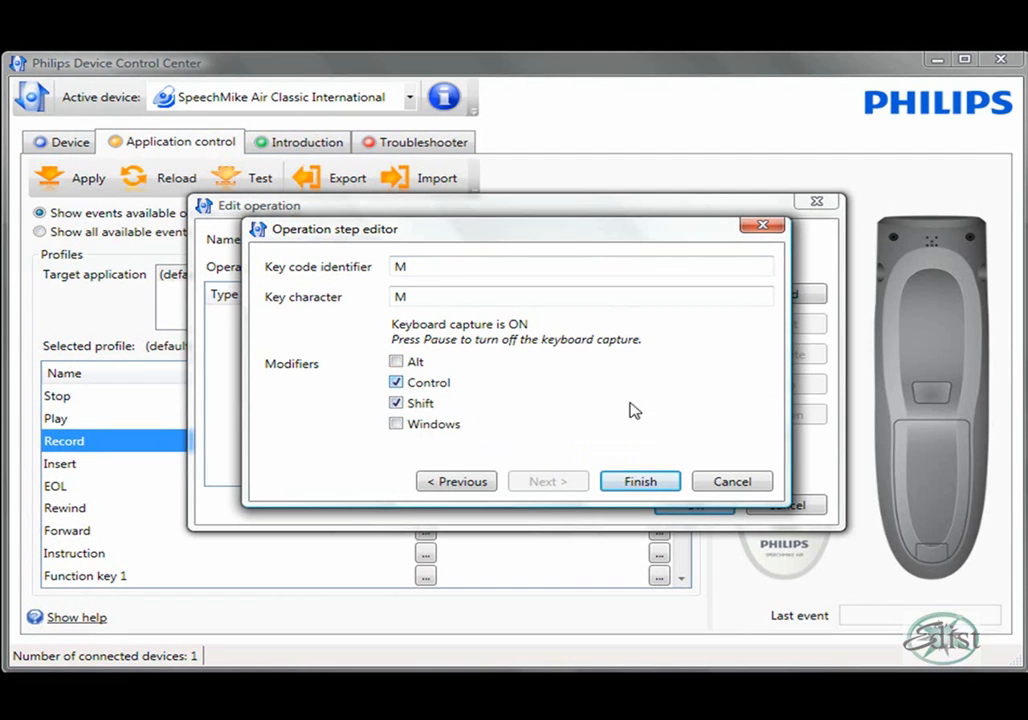
pyautogui.click(640, 480)
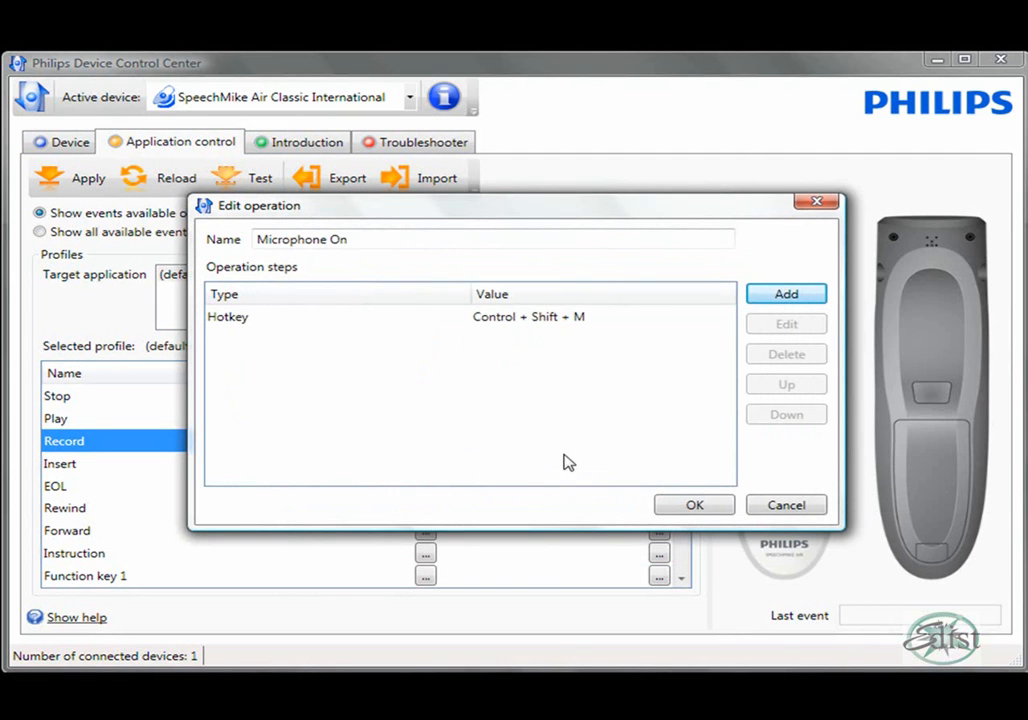
pyautogui.moveTo(304, 278)
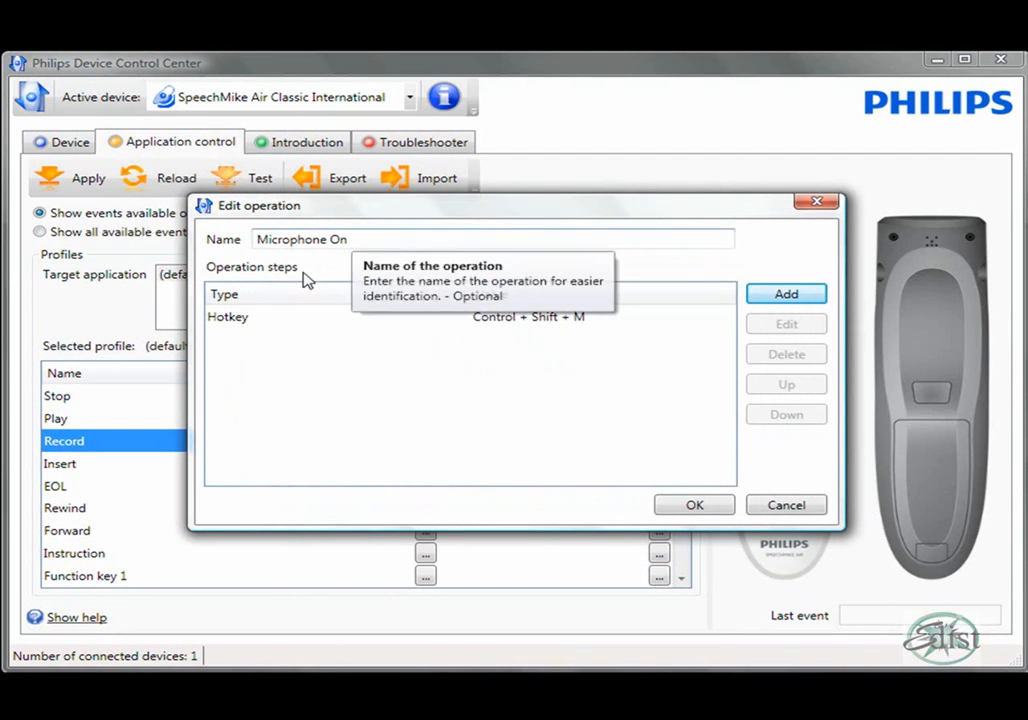
pyautogui.moveTo(504, 338)
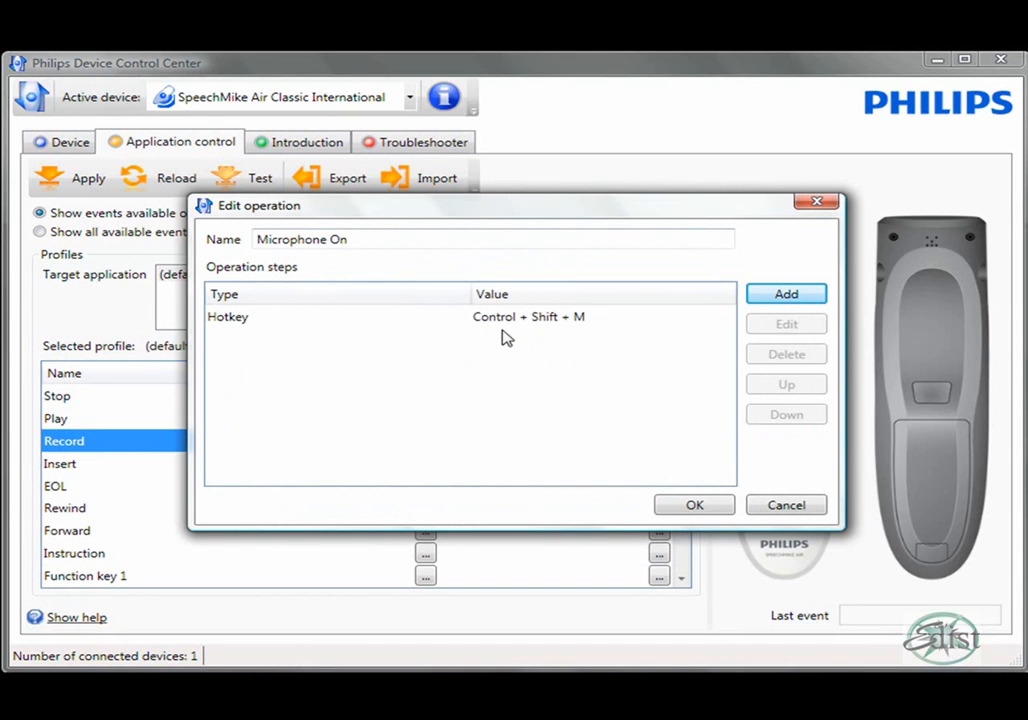
pyautogui.moveTo(652, 476)
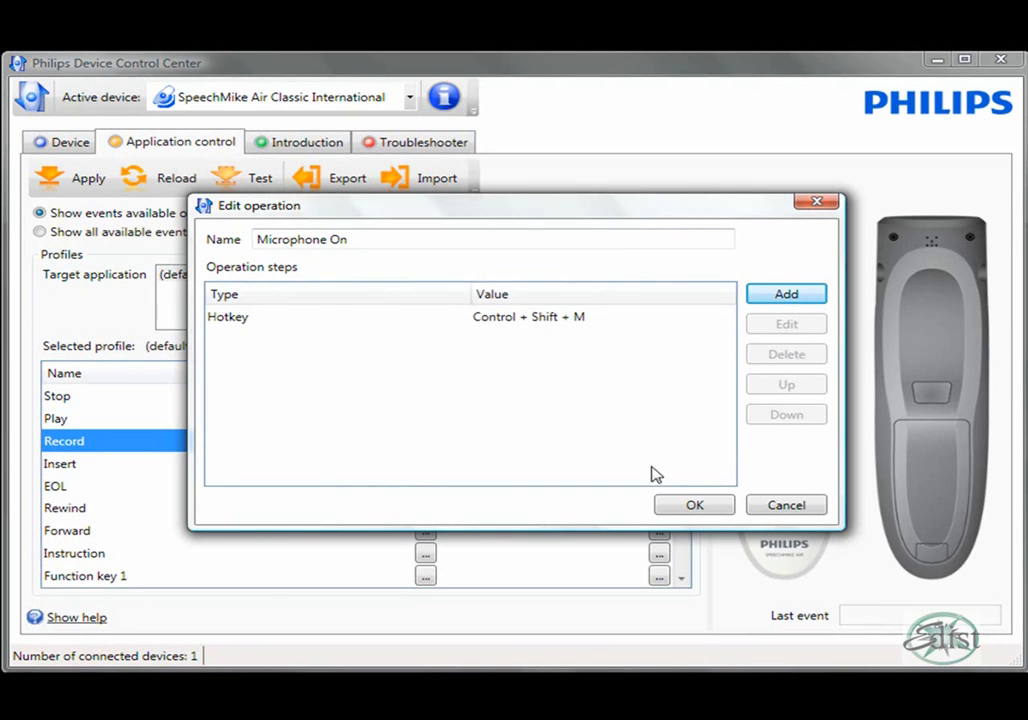
# Step: Save Microphone On for Record and start a 'Next Field' operation for the Forward button's press
pyautogui.click(694, 504)
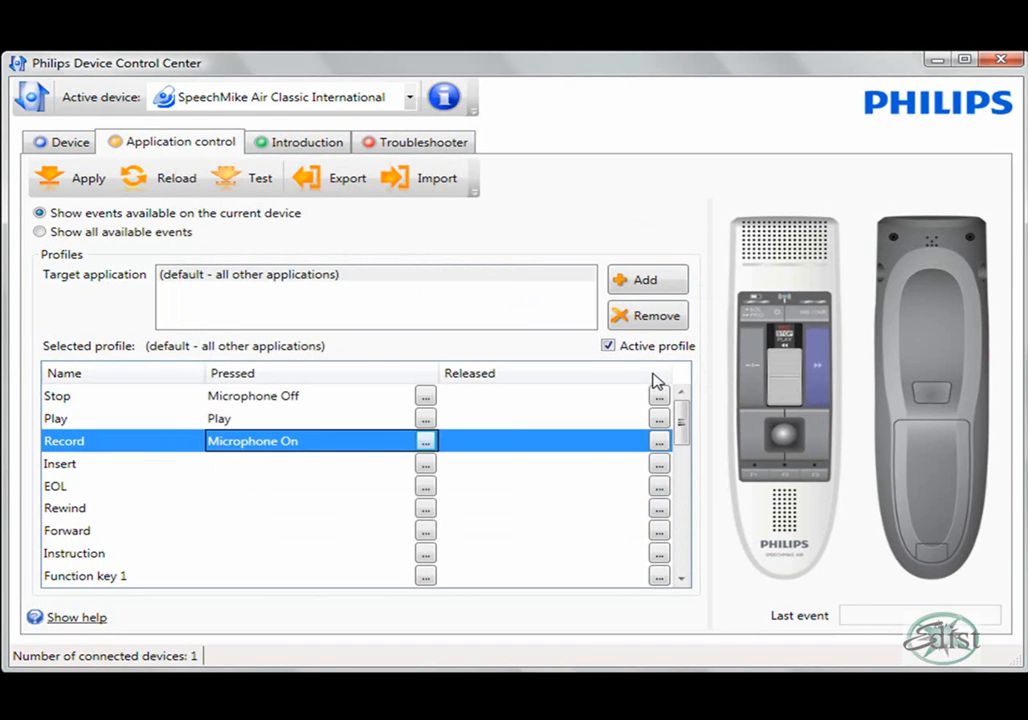
pyautogui.moveTo(80, 538)
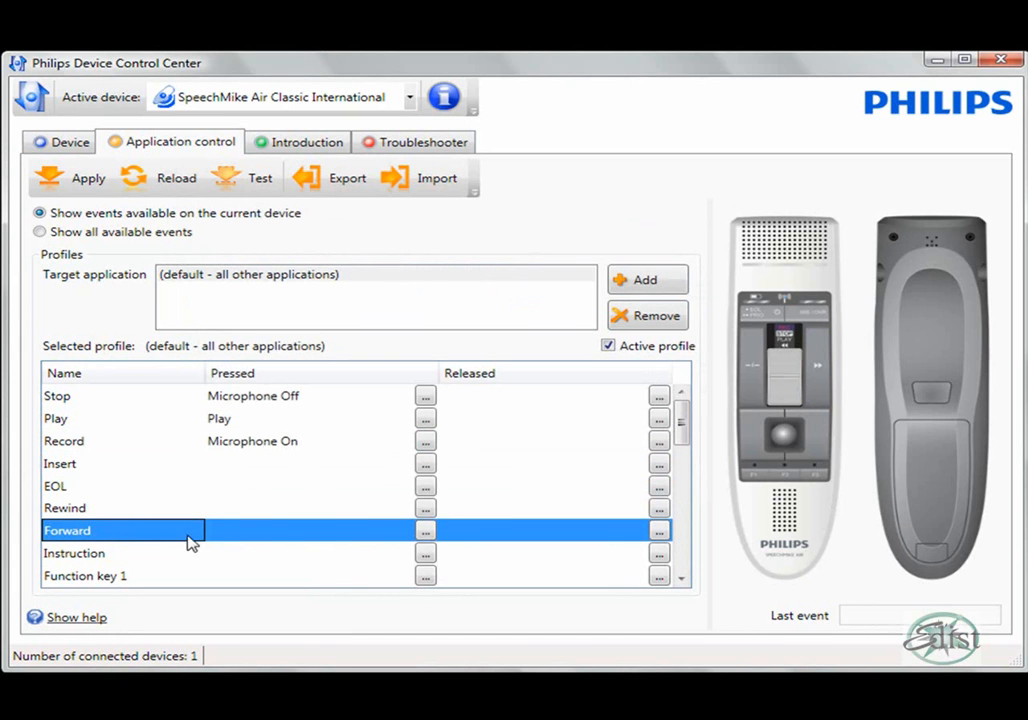
pyautogui.click(424, 530)
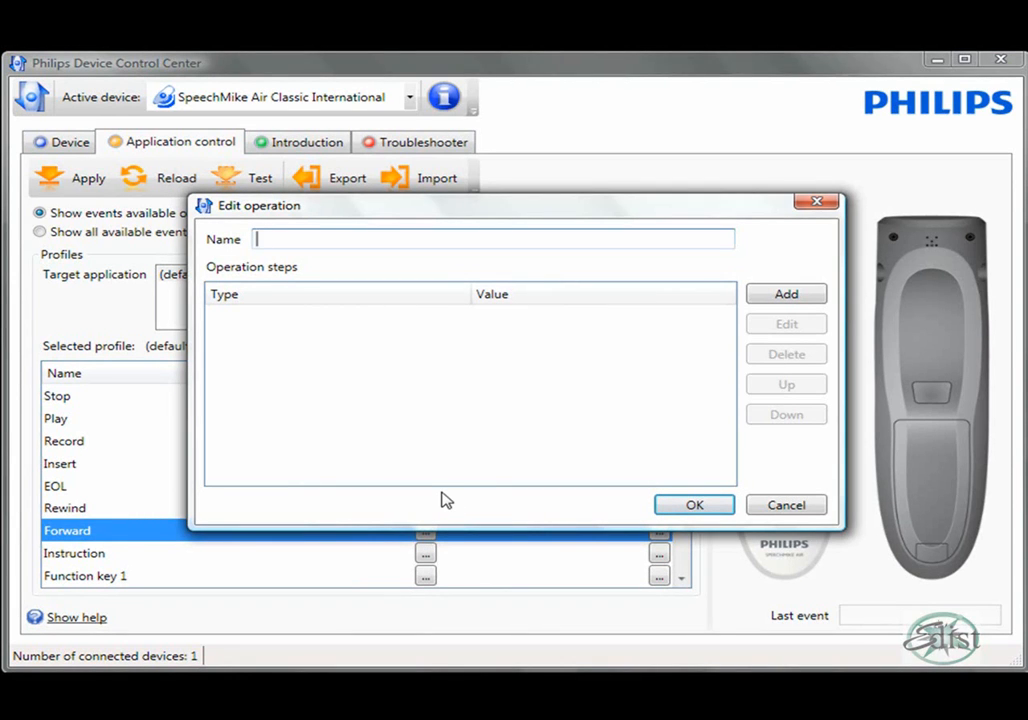
pyautogui.write('Next Fie')
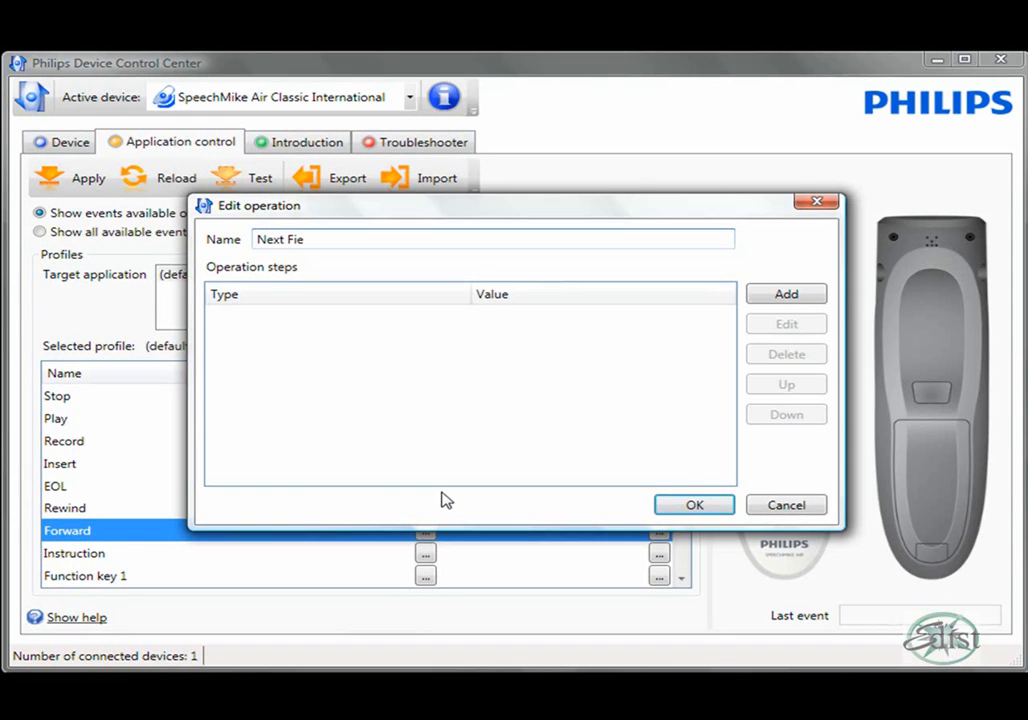
pyautogui.write('ld')
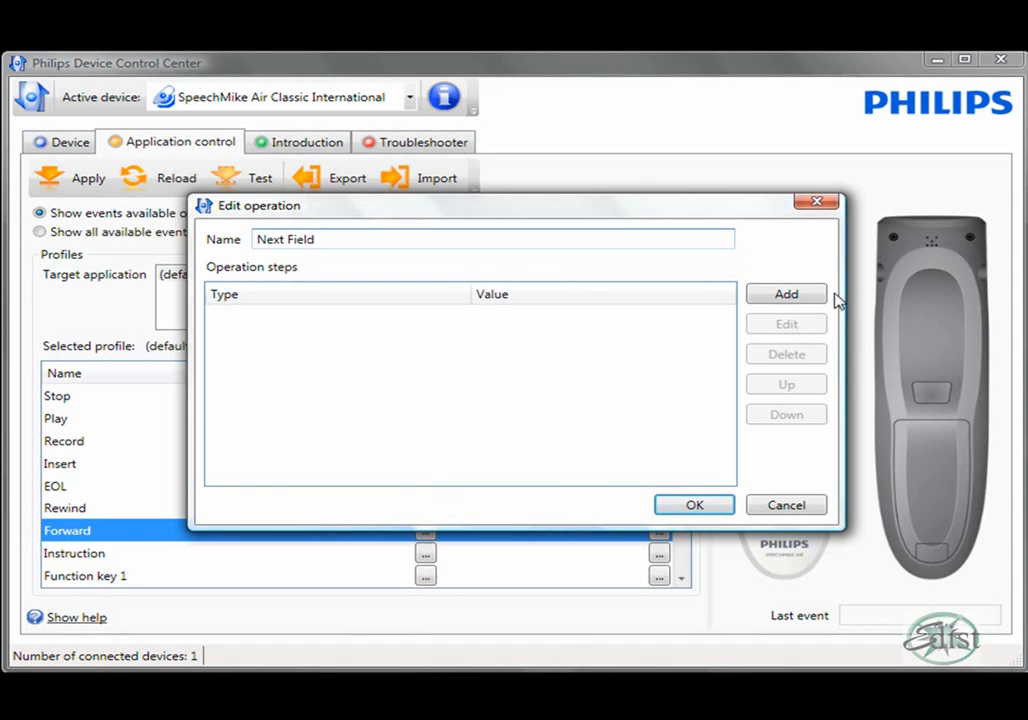
# Step: Add a hotkey step sending Control + Shift + N and save Next Field as Forward's pressed action
pyautogui.click(786, 292)
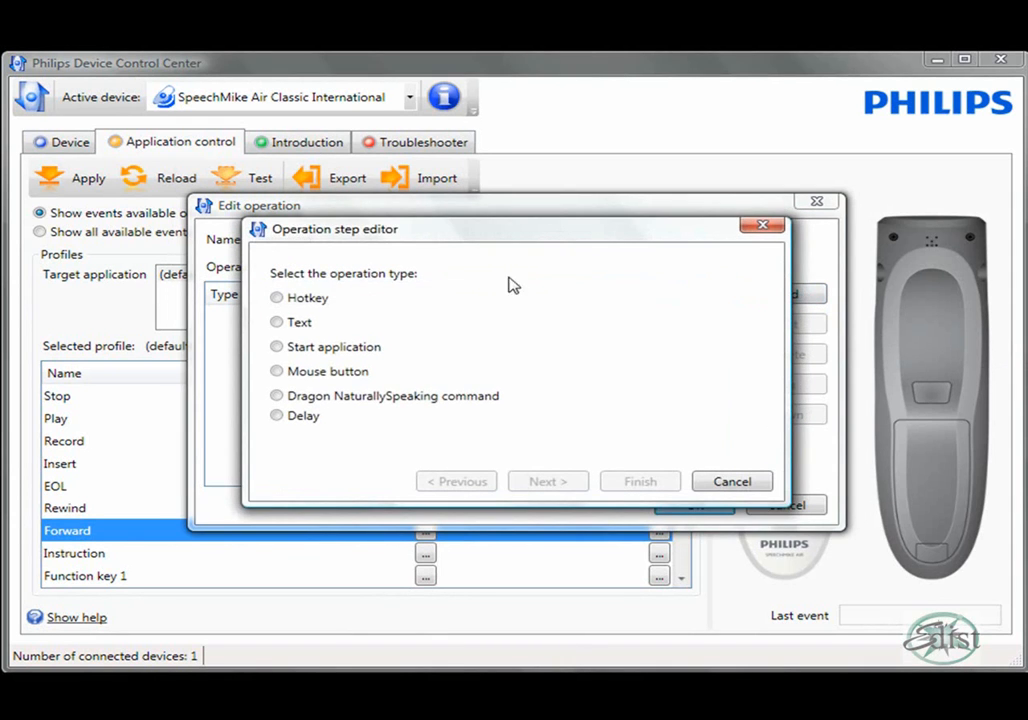
pyautogui.click(276, 296)
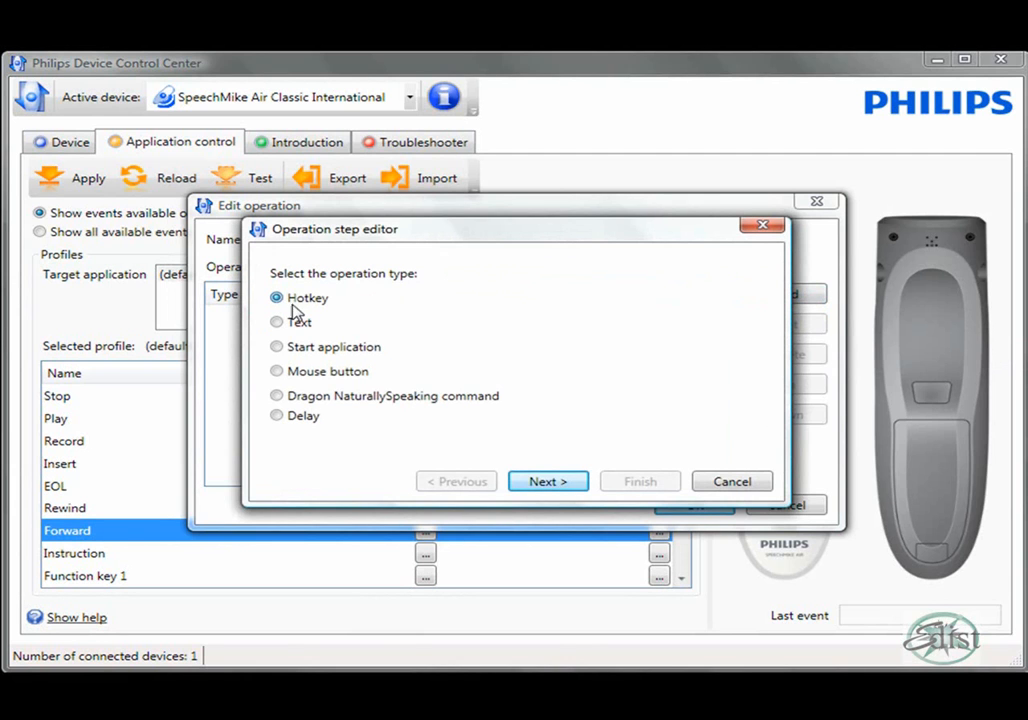
pyautogui.click(548, 480)
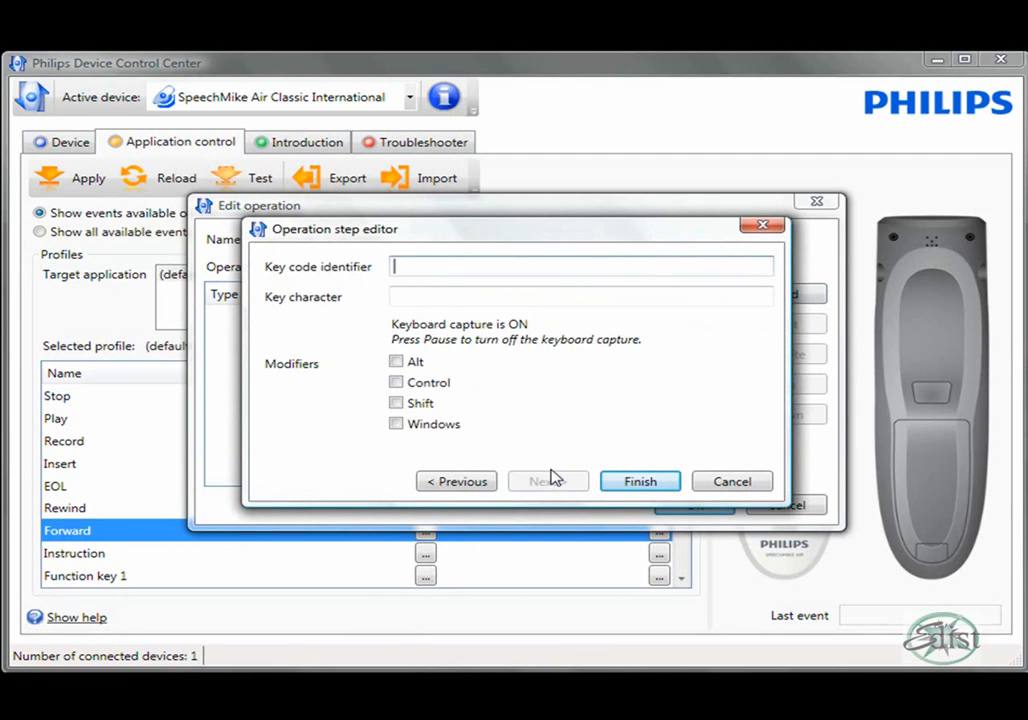
pyautogui.write('N')
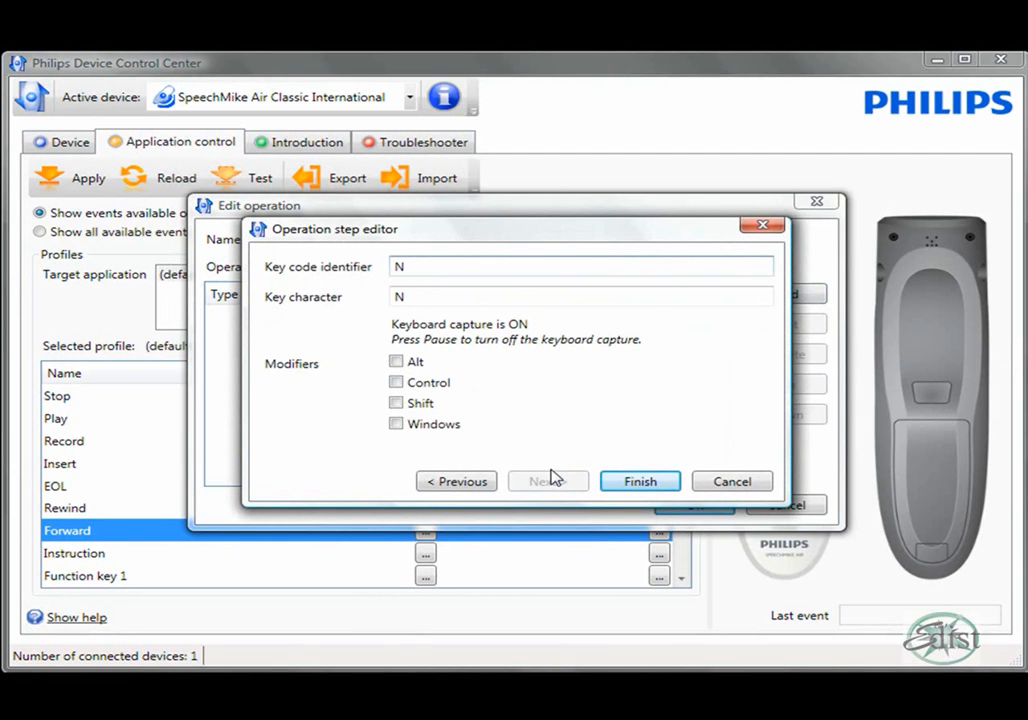
pyautogui.moveTo(458, 372)
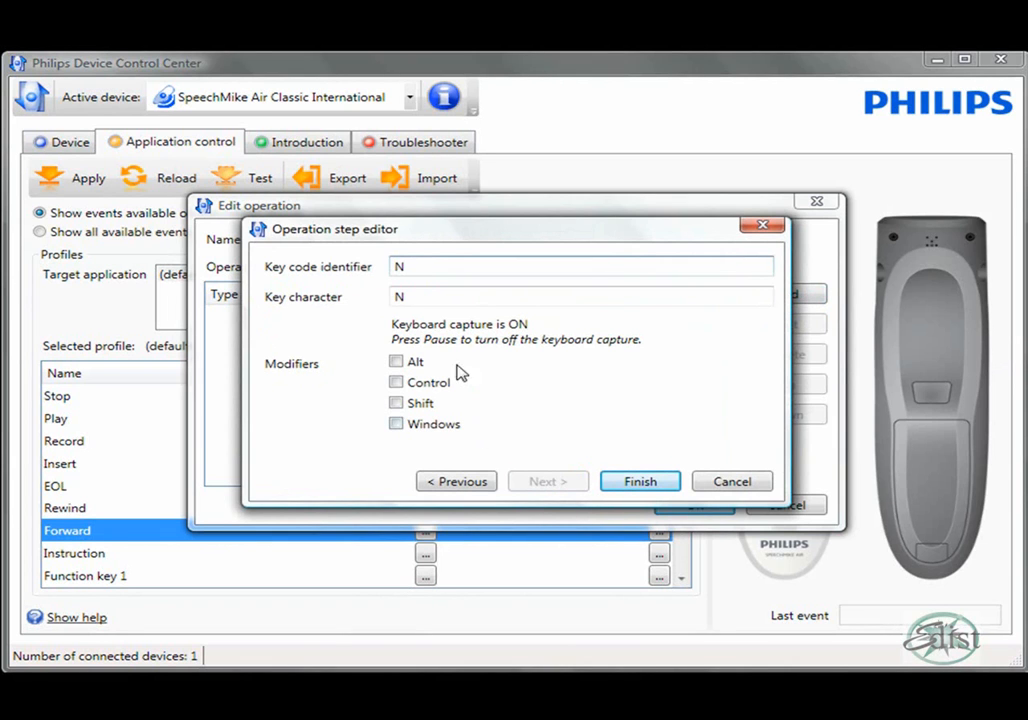
pyautogui.click(396, 382)
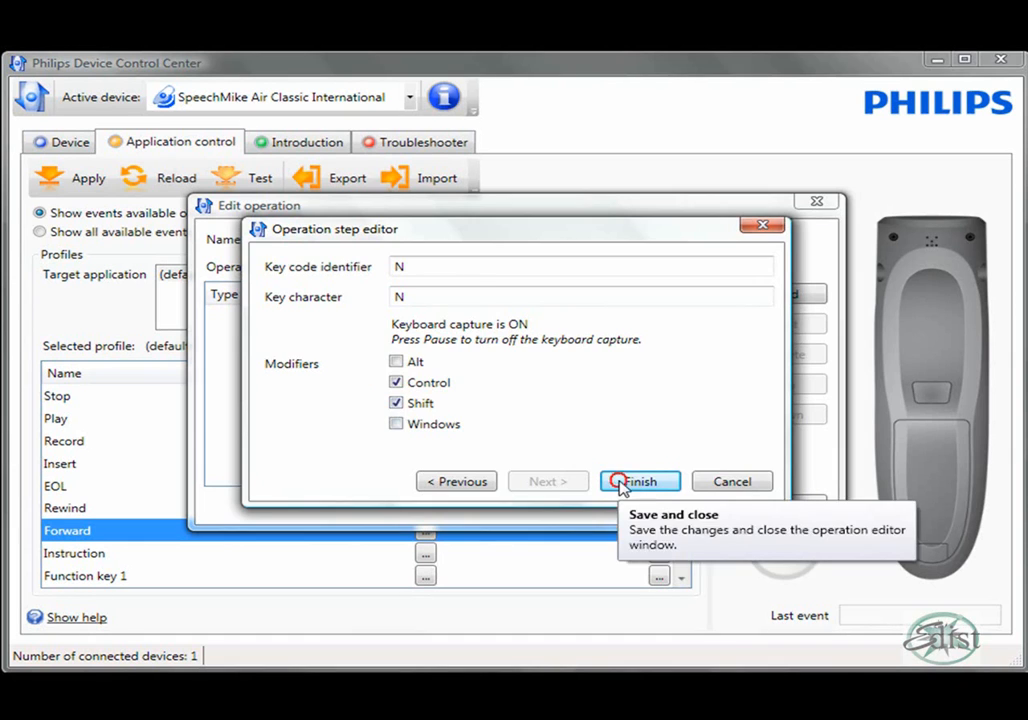
pyautogui.click(638, 480)
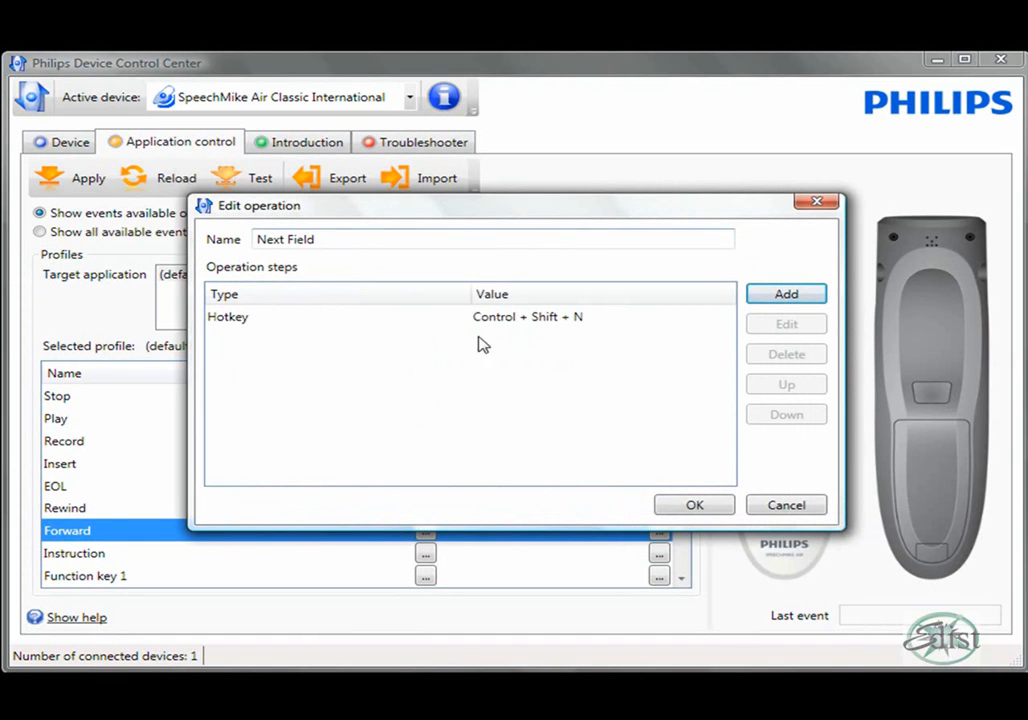
pyautogui.click(694, 504)
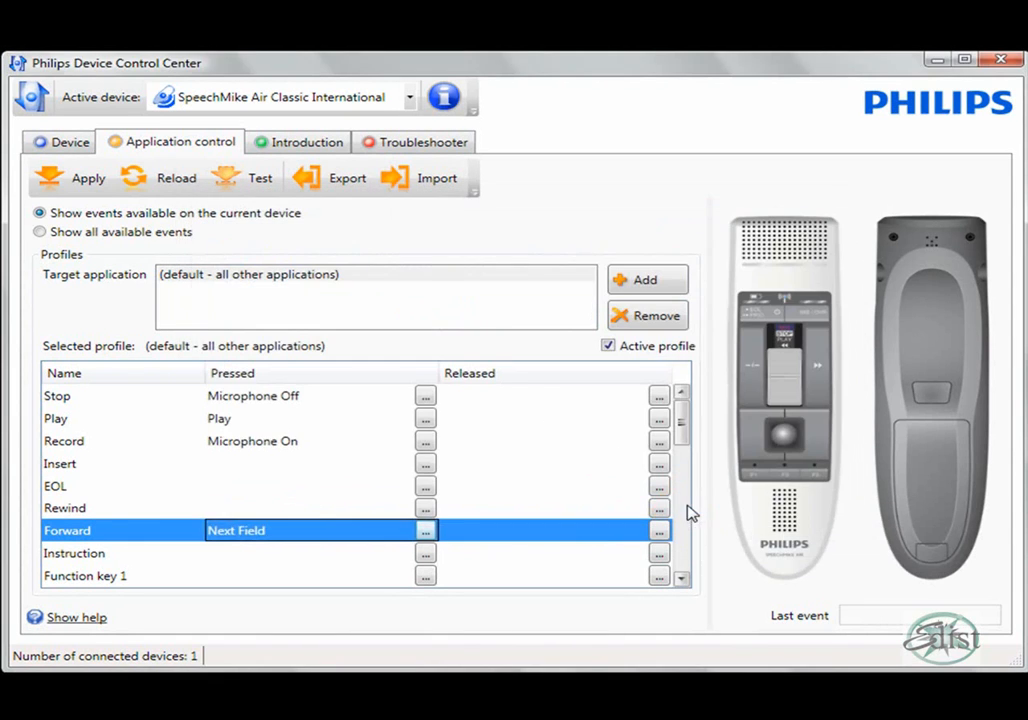